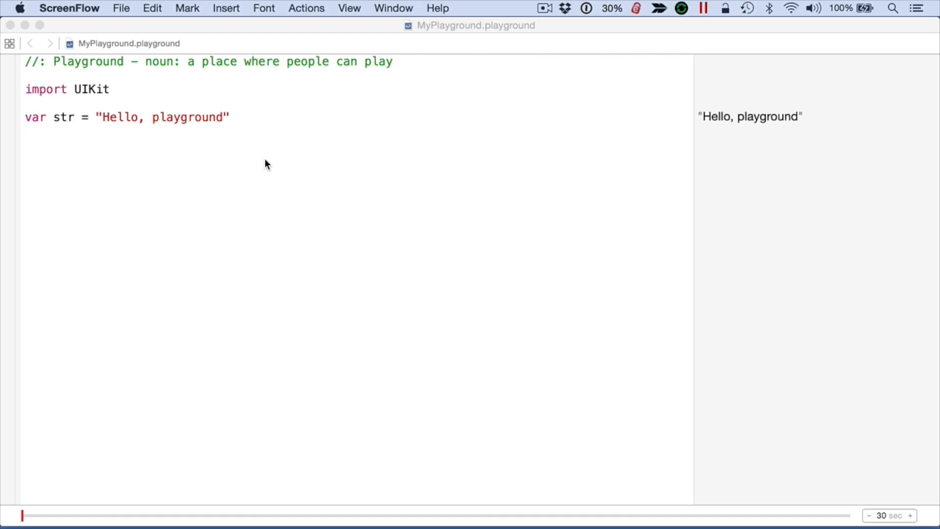
pyautogui.moveTo(306, 166)
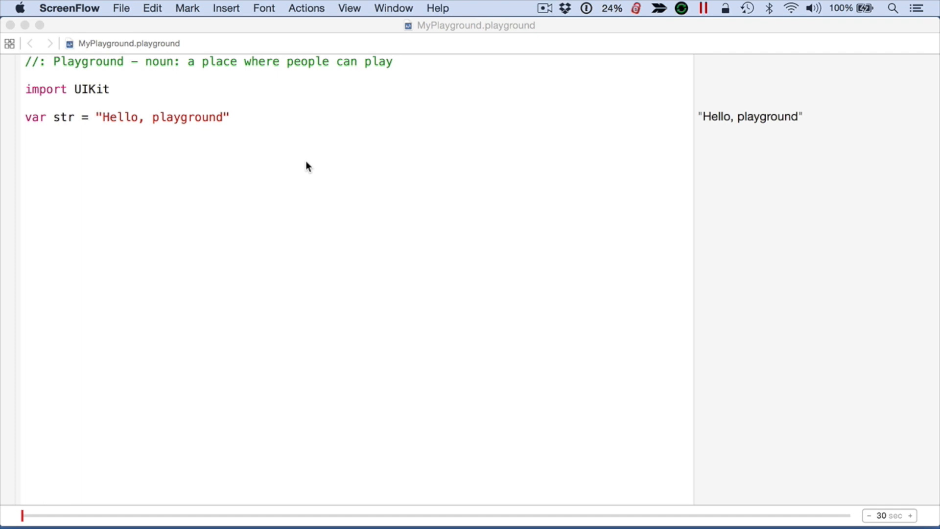
pyautogui.moveTo(329, 160)
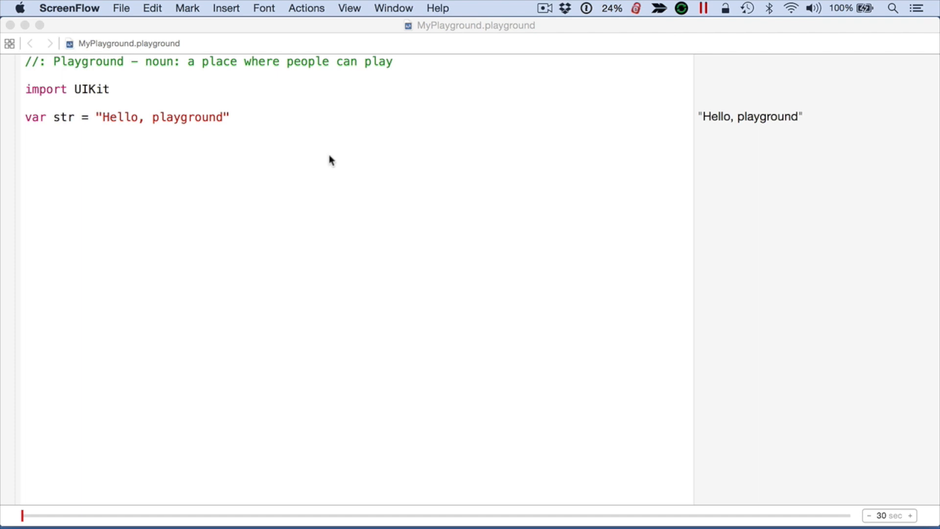
# Step: Replace the greeting string with var array = ["ford", "porche", "volvo"]
pyautogui.click(229, 116)
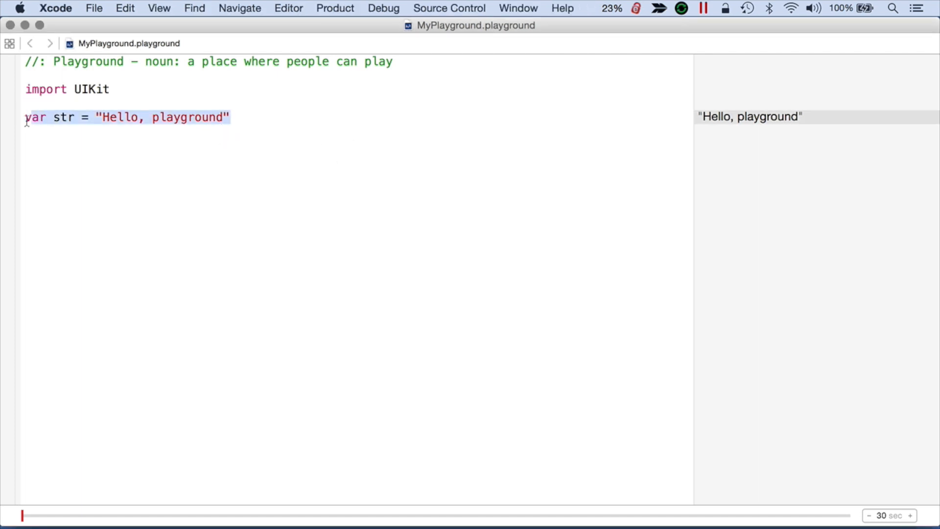
pyautogui.press('Delete')
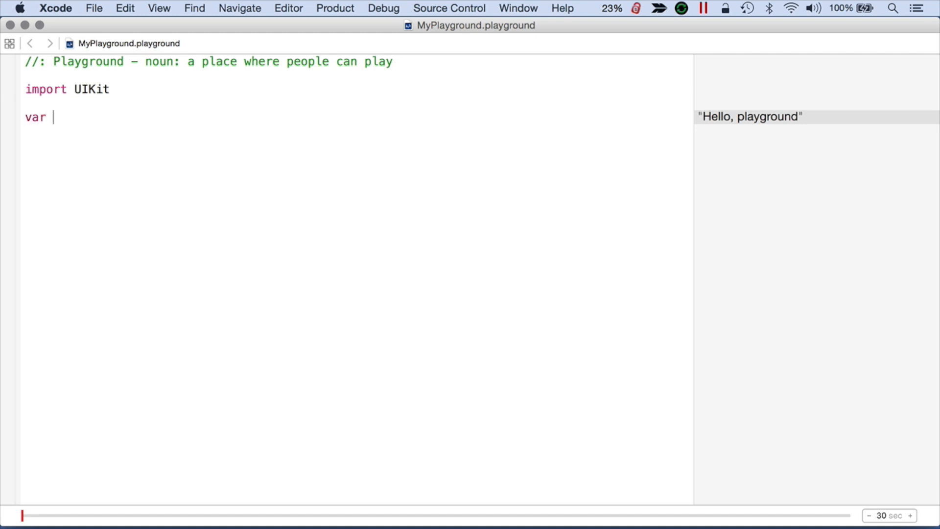
pyautogui.write('array = ["')
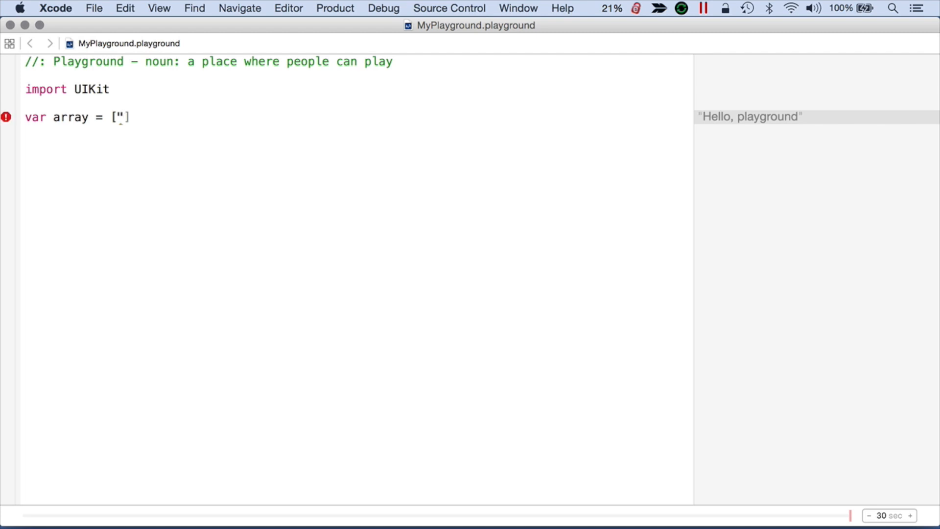
pyautogui.write('ford",')
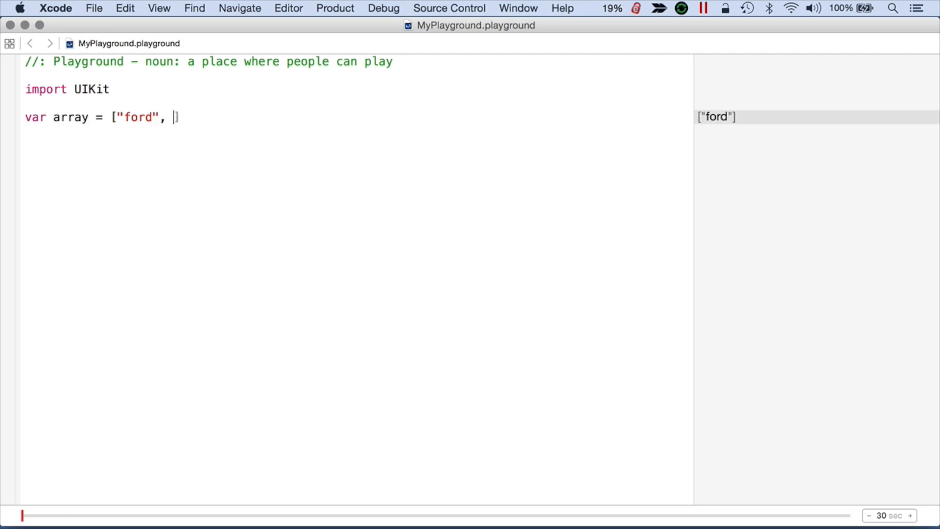
pyautogui.write('"p')
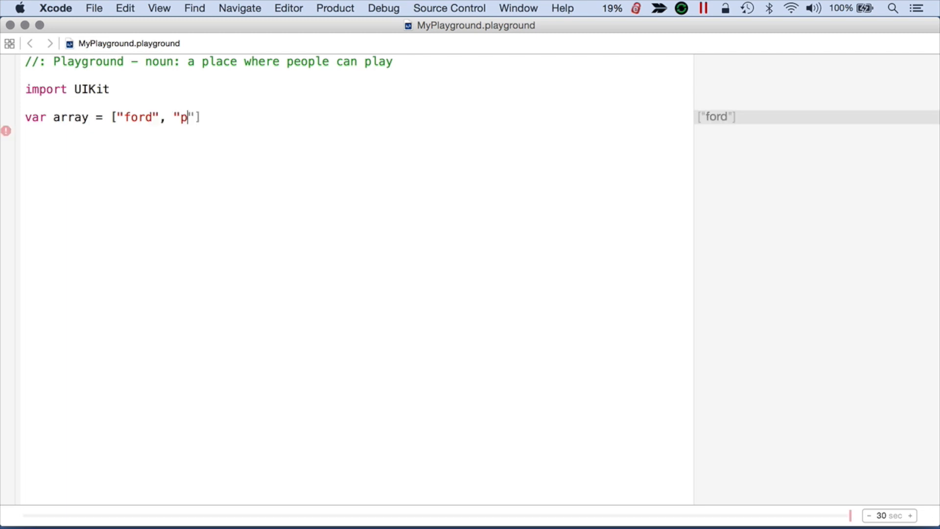
pyautogui.write('orche",')
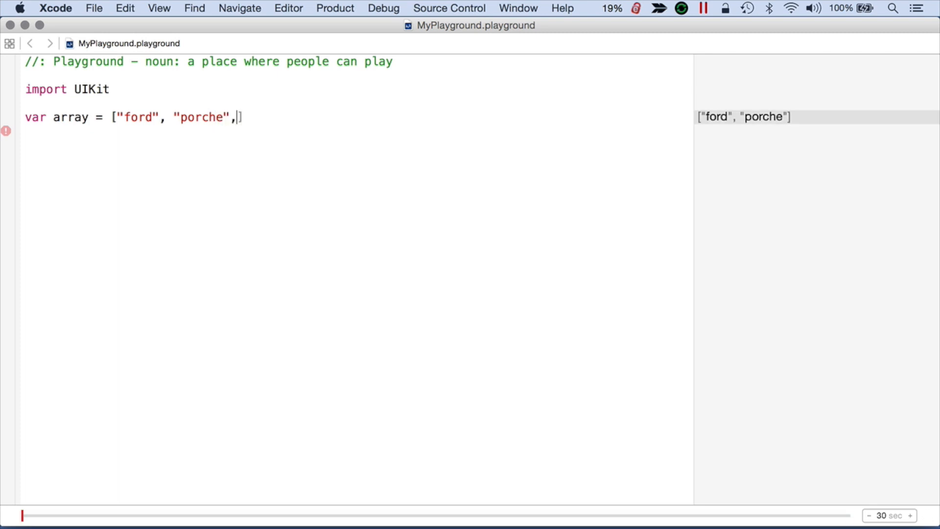
pyautogui.write('"vo"')
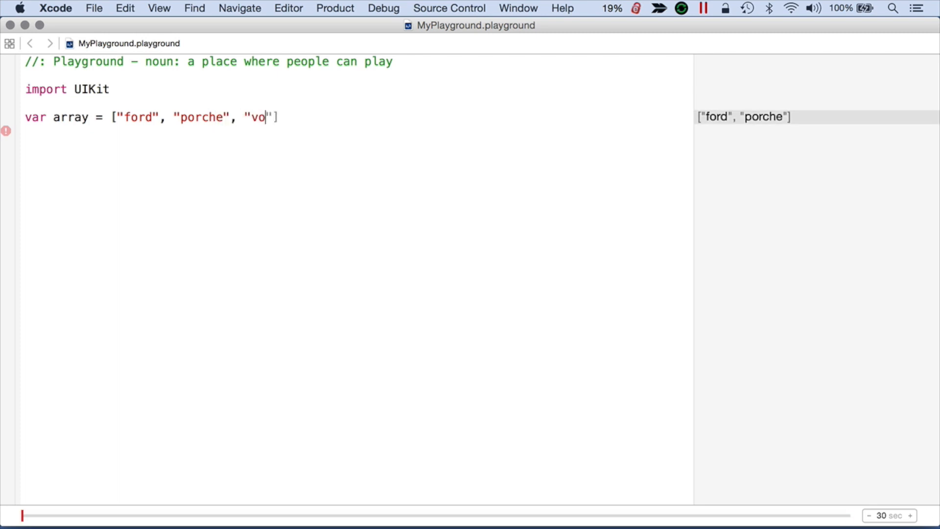
pyautogui.write('lvo')
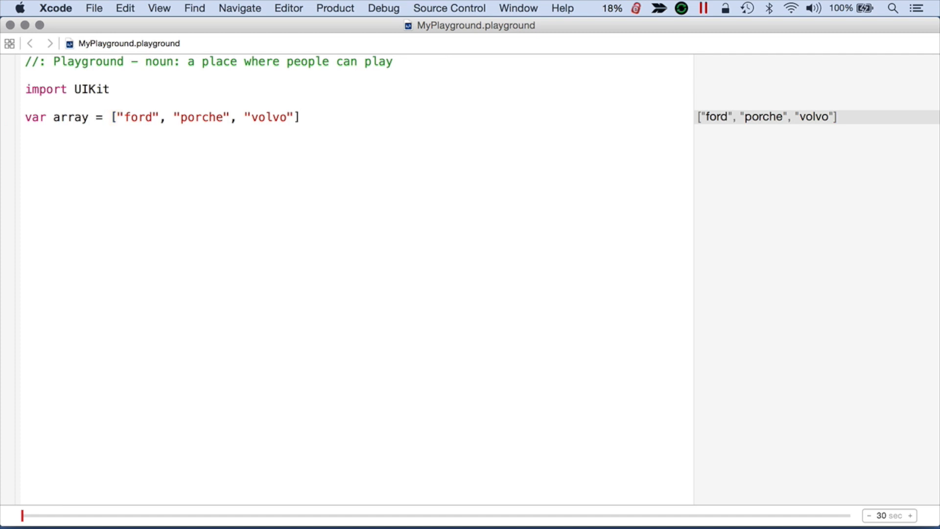
# Step: Add var car = array[0], correcting the index from 1 to 0 so it reads "ford"
pyautogui.write('var')
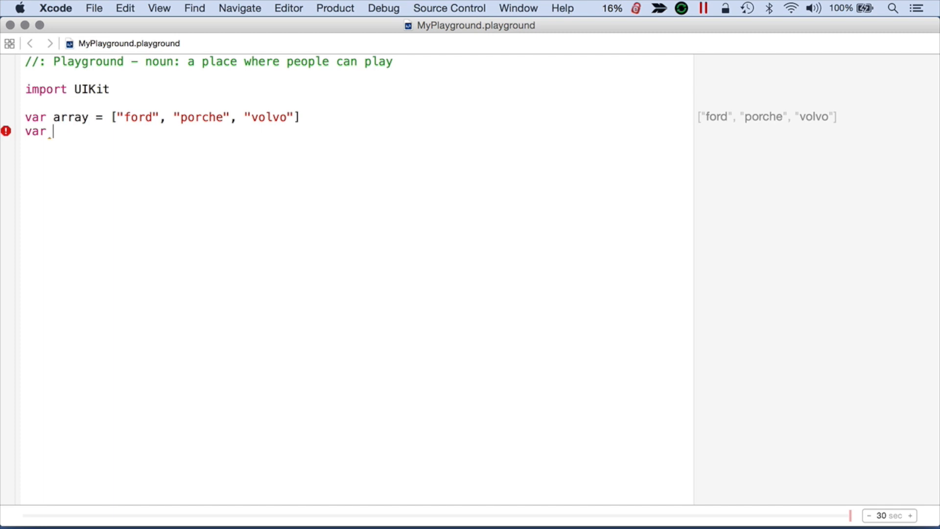
pyautogui.write('car =')
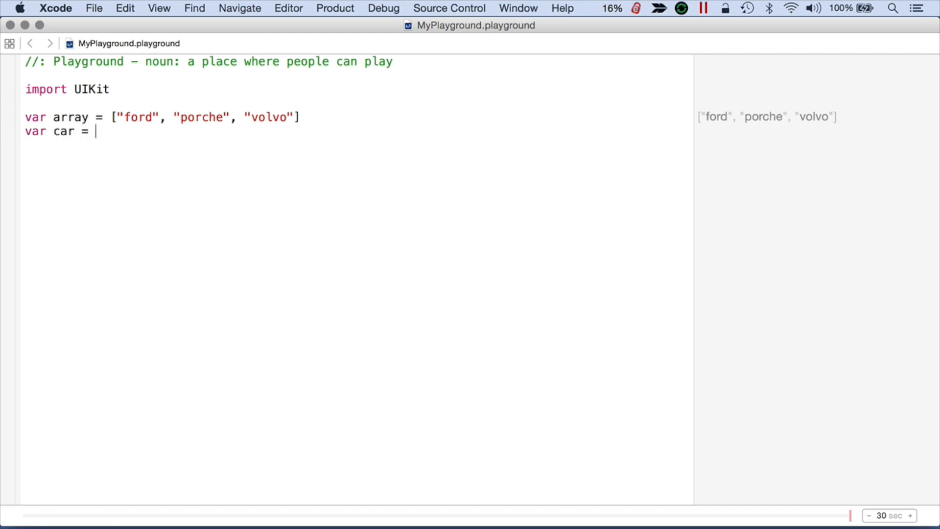
pyautogui.write('array')
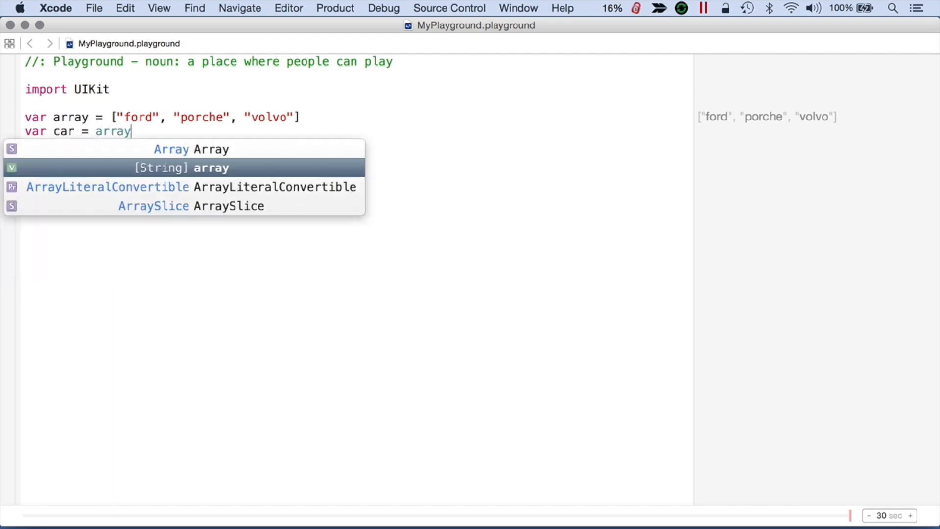
pyautogui.write('[')
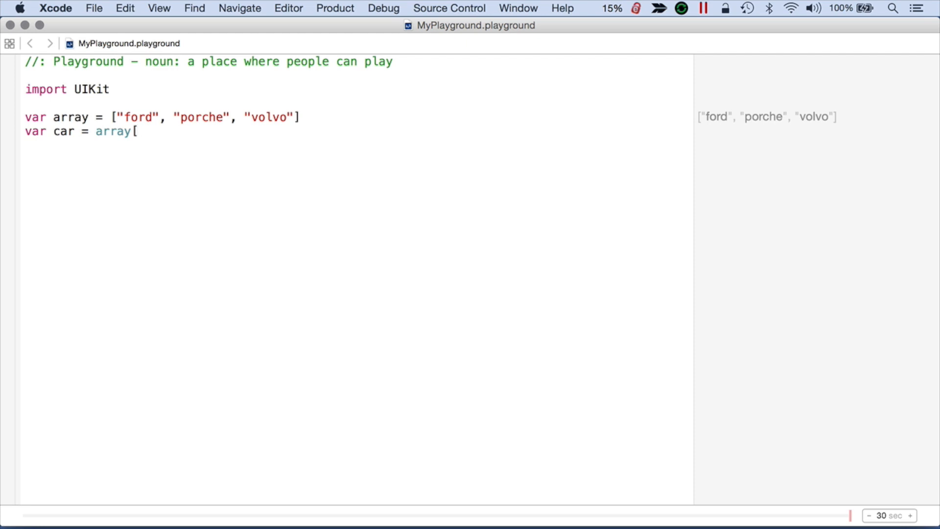
pyautogui.write('1')
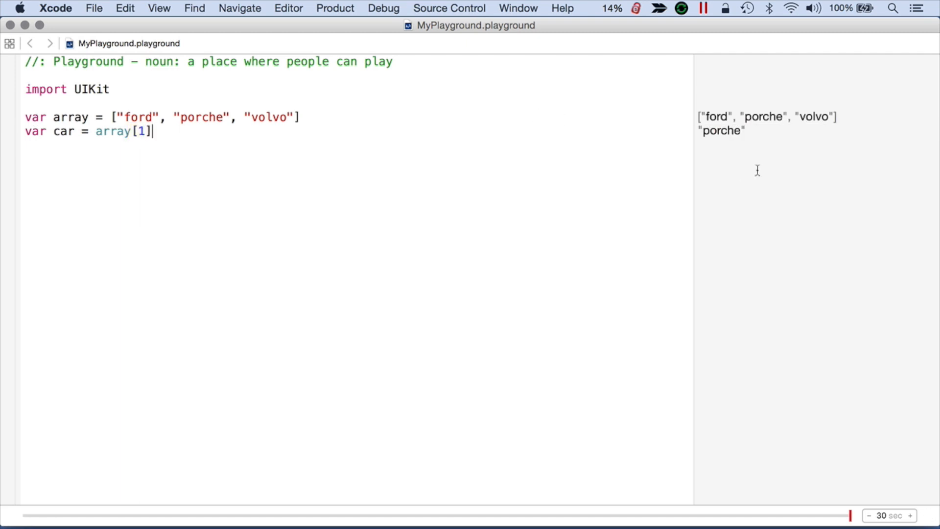
pyautogui.moveTo(748, 134)
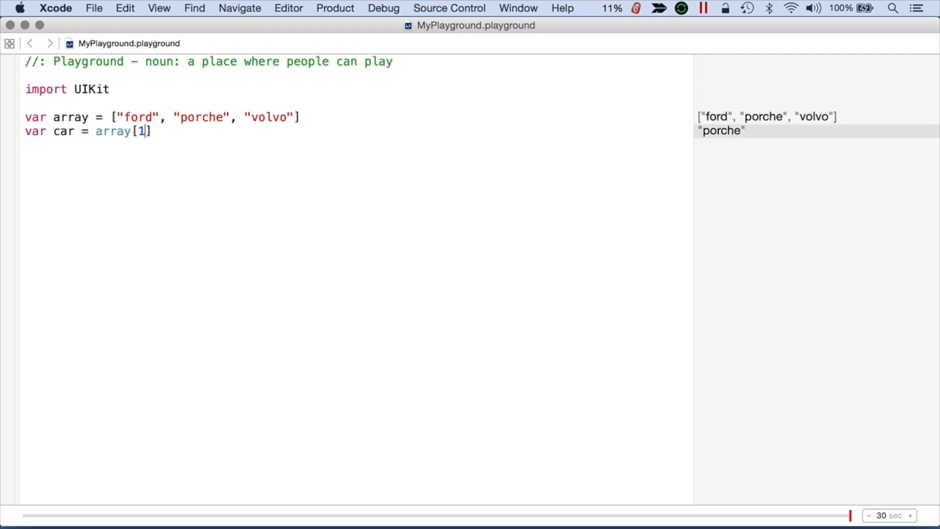
pyautogui.write('0')
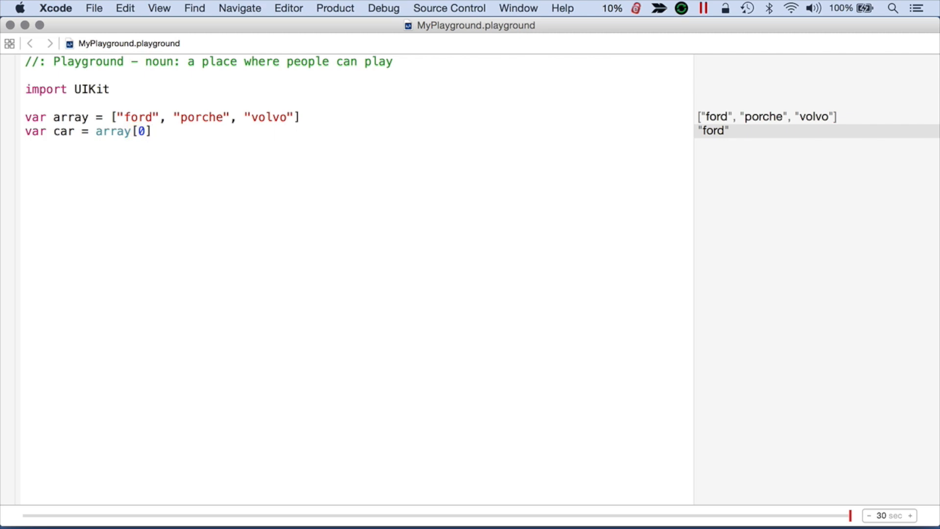
pyautogui.press('return')
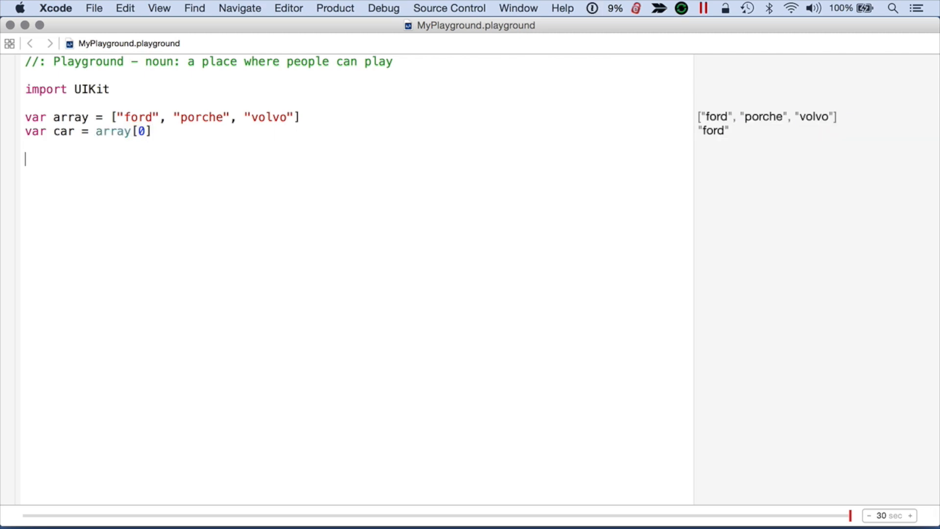
# Step: Start a dict literal mapping ford to focus and porche to 944
pyautogui.write('var dict = [')
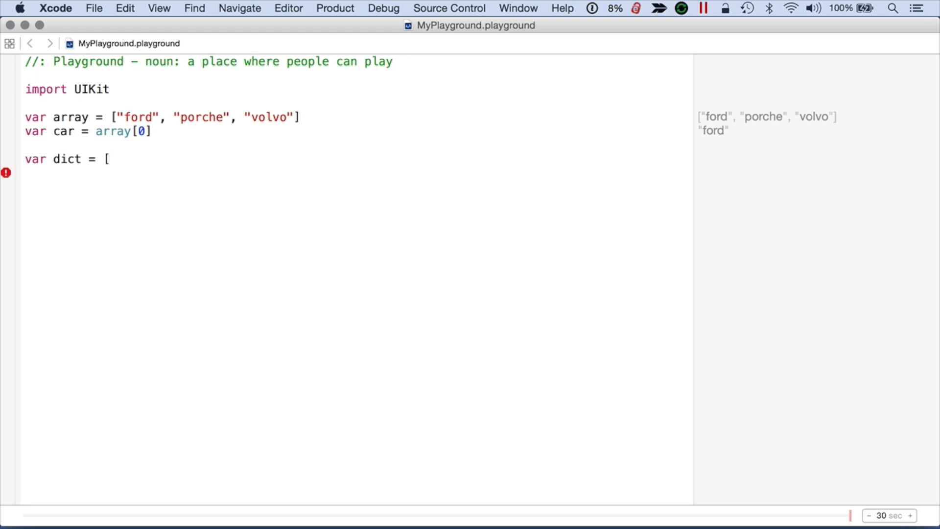
pyautogui.write('"f')
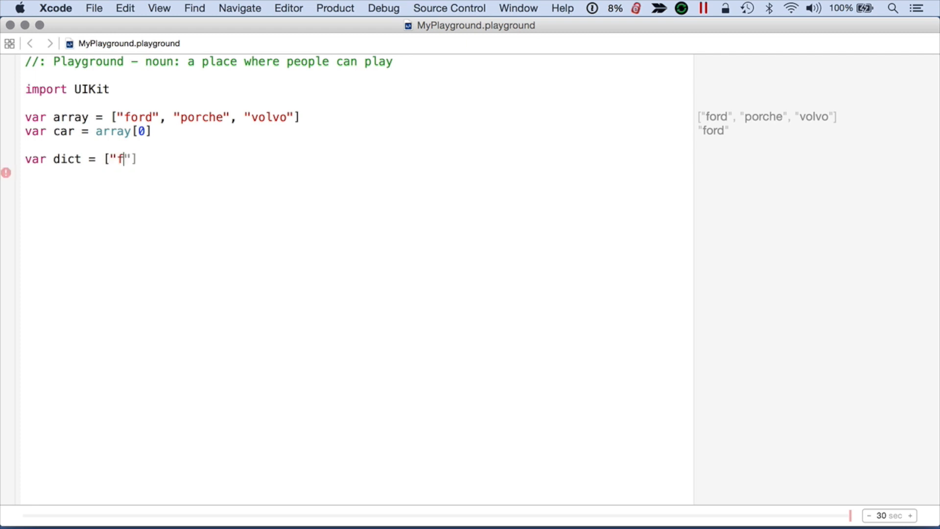
pyautogui.write('ord')
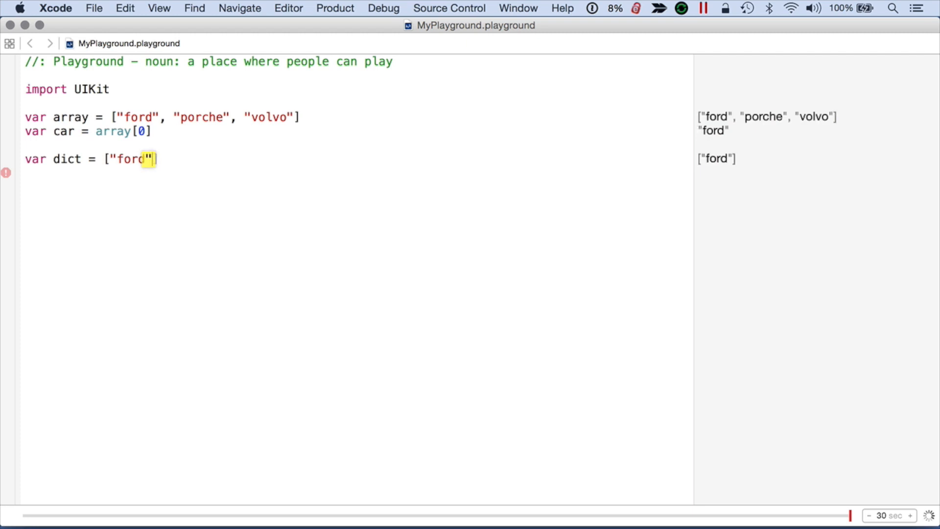
pyautogui.write(':')
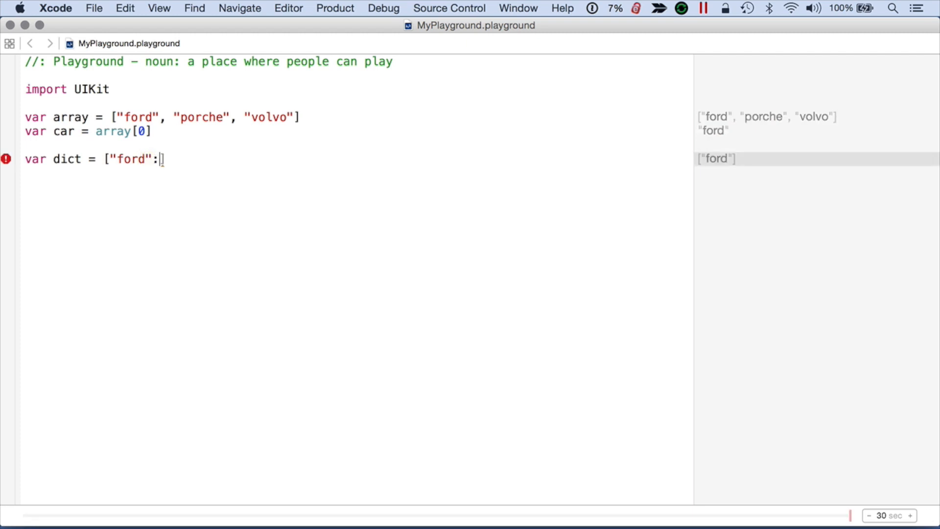
pyautogui.write('"focus"')
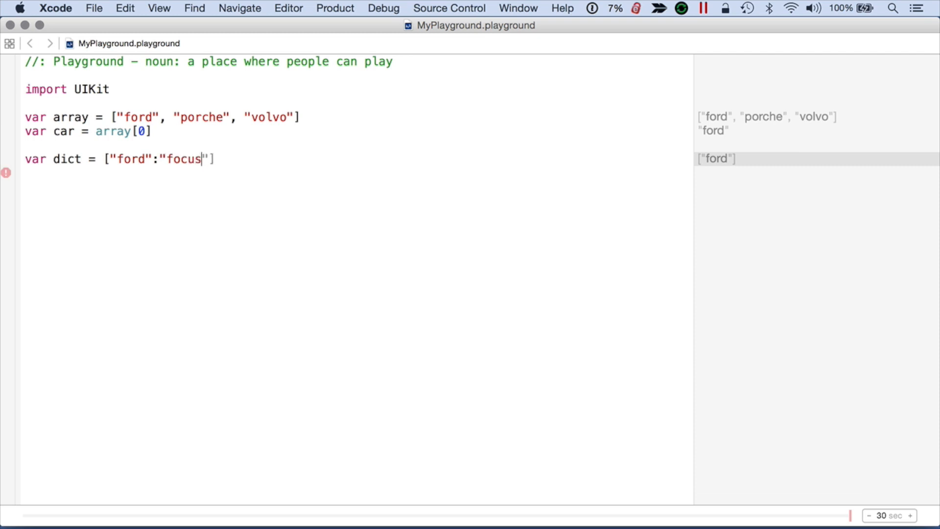
pyautogui.write(', "')
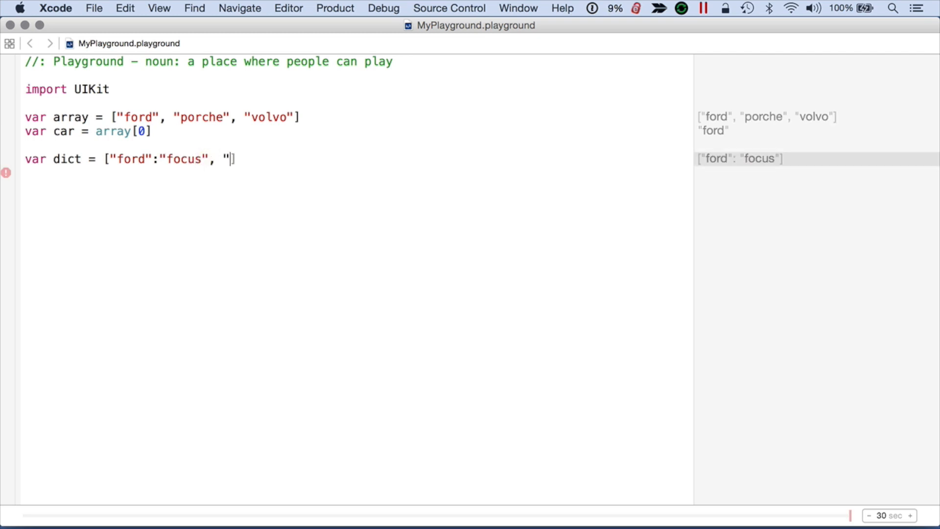
pyautogui.write('porche')
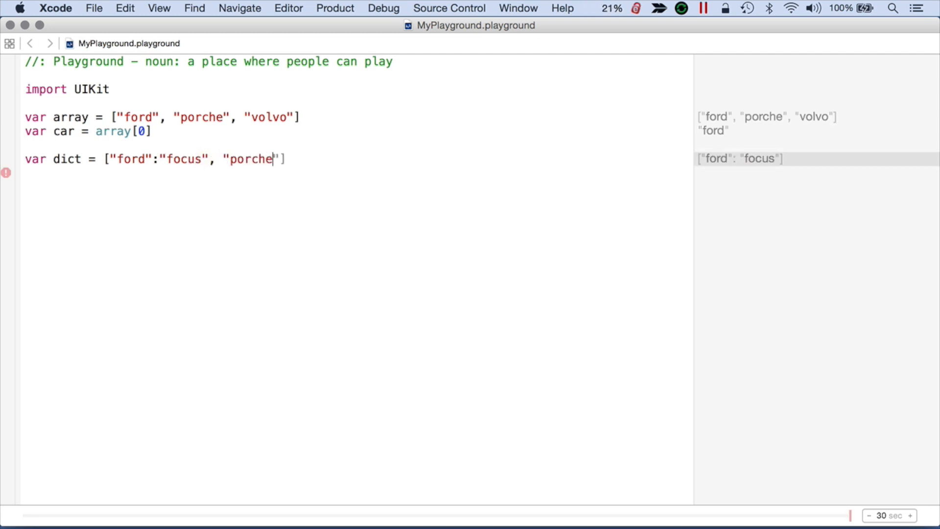
pyautogui.write(':"944",')
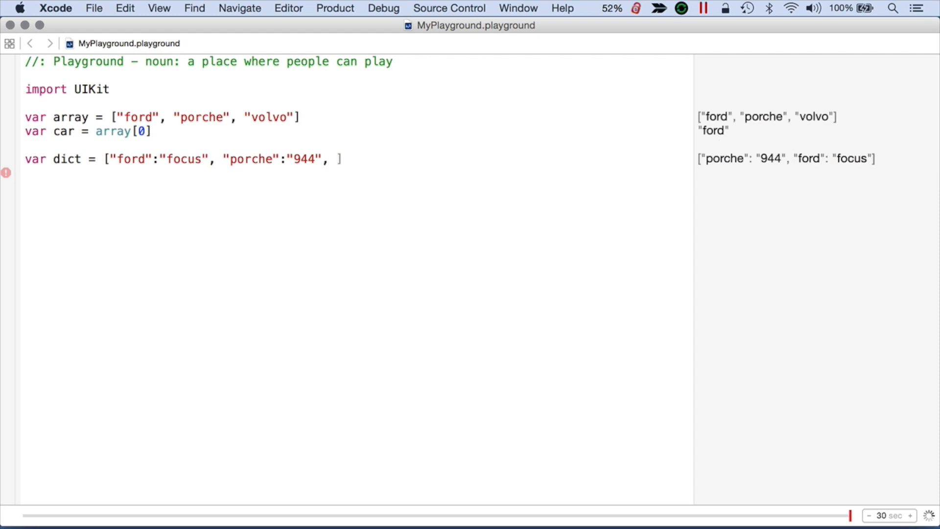
# Step: Finish the dictionary with volvo mapped to S40 so all three entries evaluate
pyautogui.write('"volvo"]')
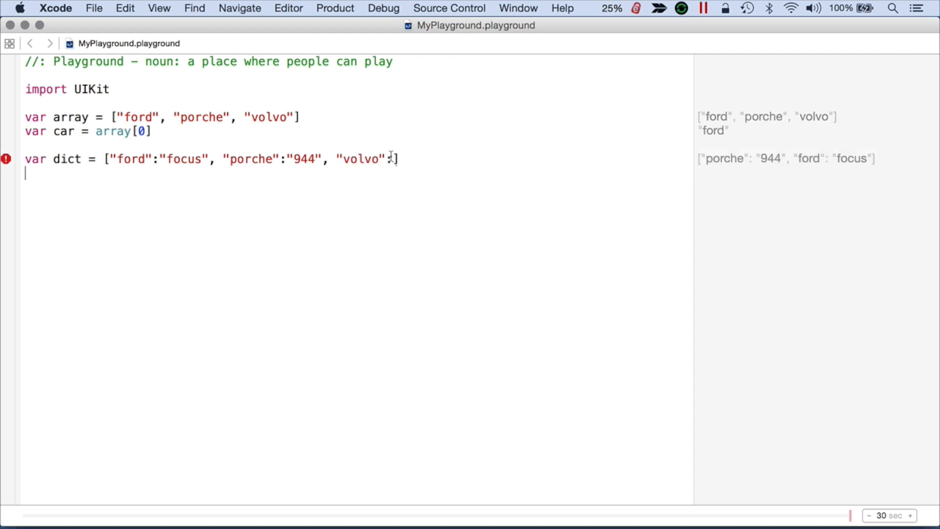
pyautogui.write(':"')
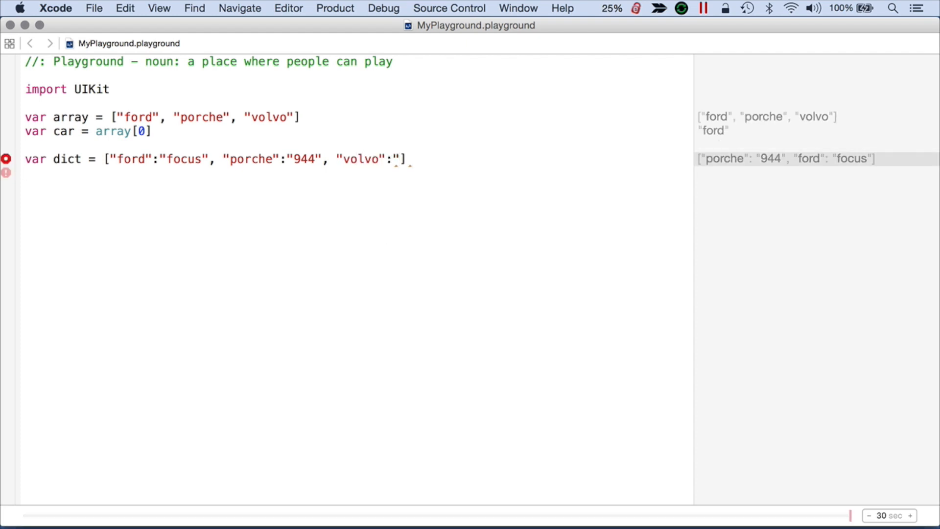
pyautogui.write('S40')
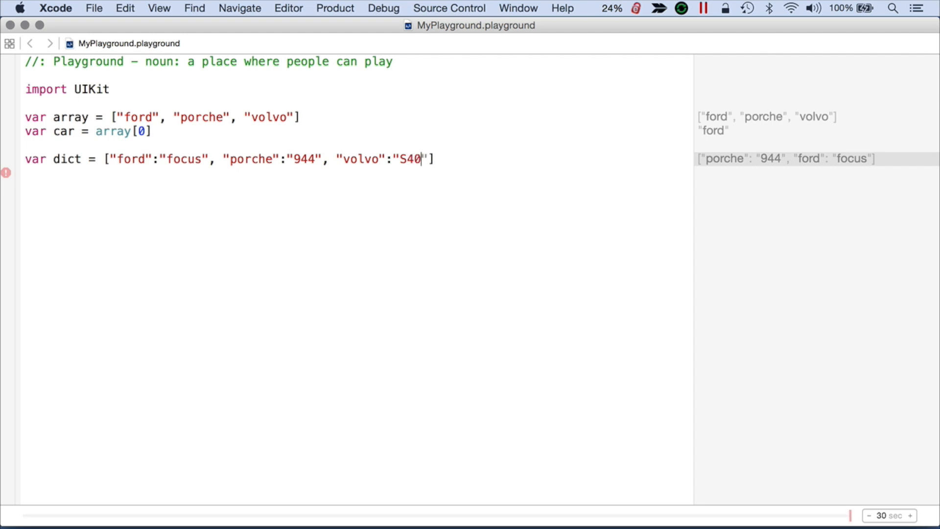
pyautogui.write('"')
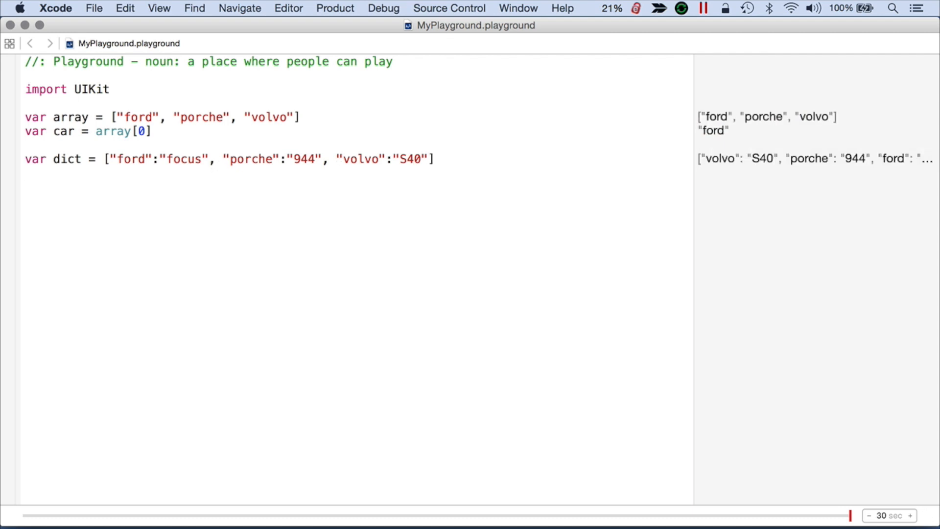
# Step: Add var carSpecific = dict["volvo"], showing S40 in the results
pyautogui.write('var ca')
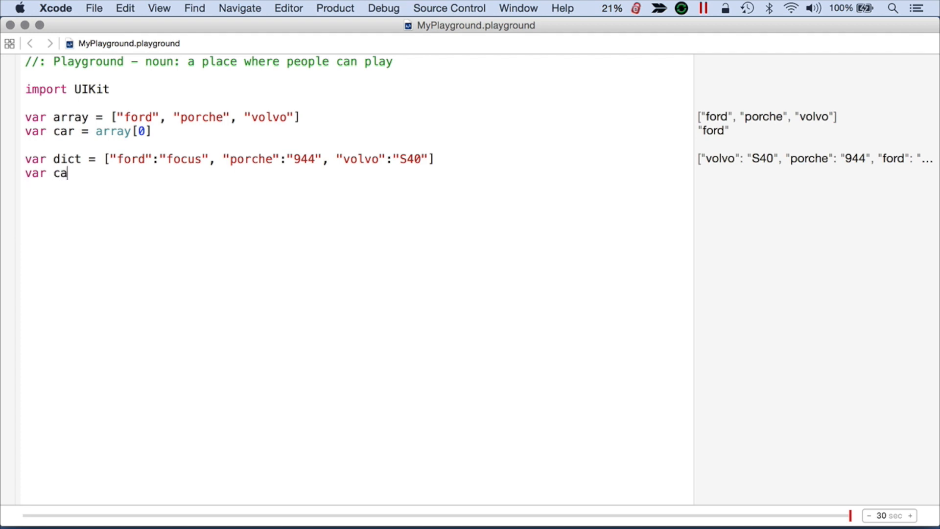
pyautogui.write('r2')
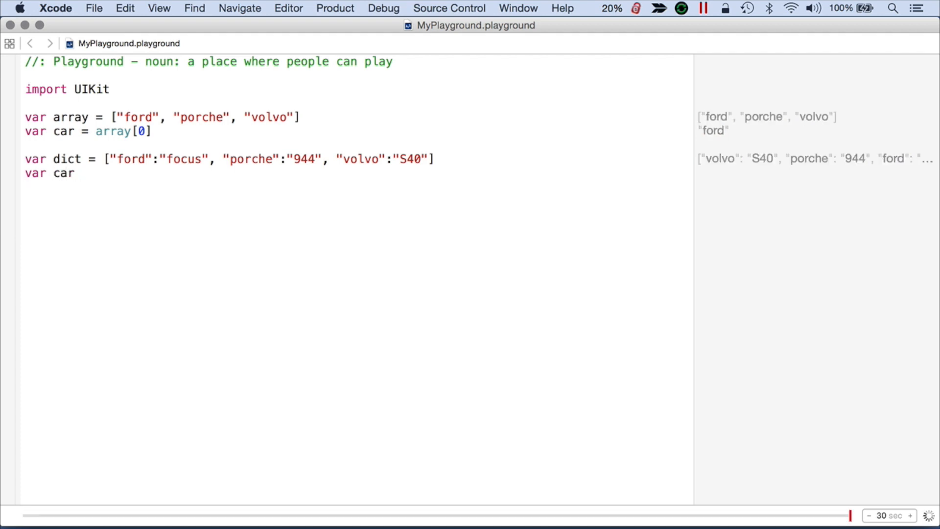
pyautogui.write('S')
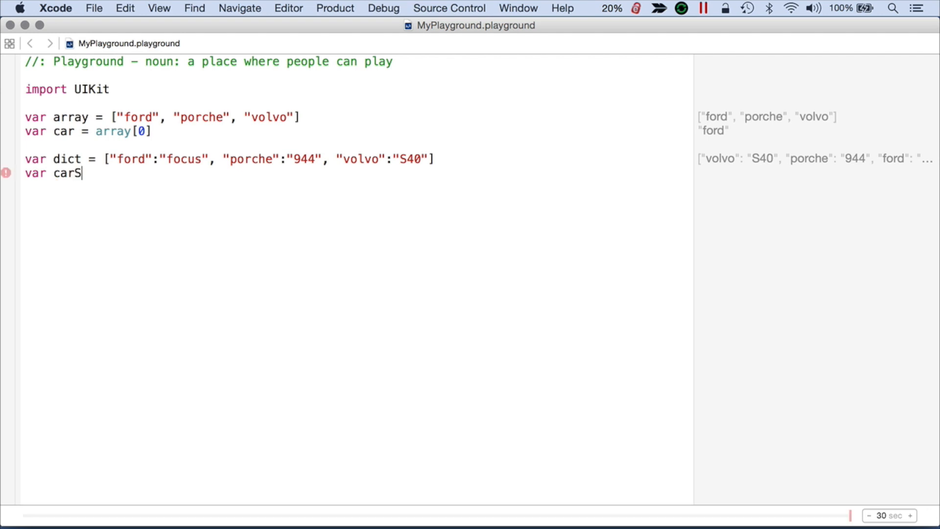
pyautogui.write('pecific =')
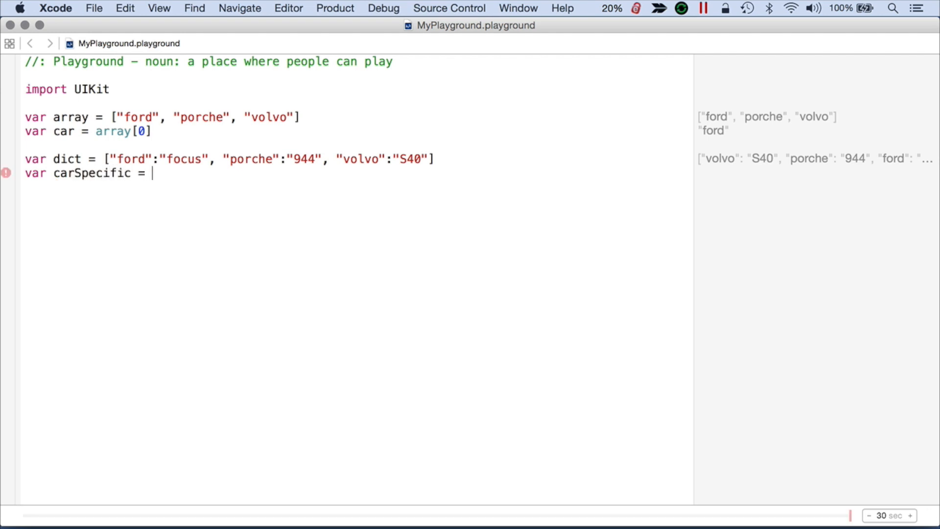
pyautogui.write('dict')
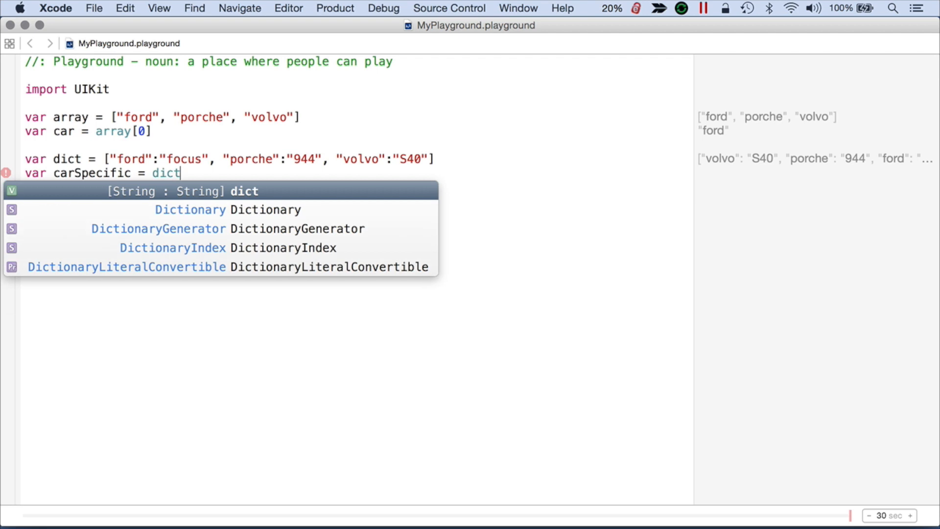
pyautogui.write('["volvo"]')
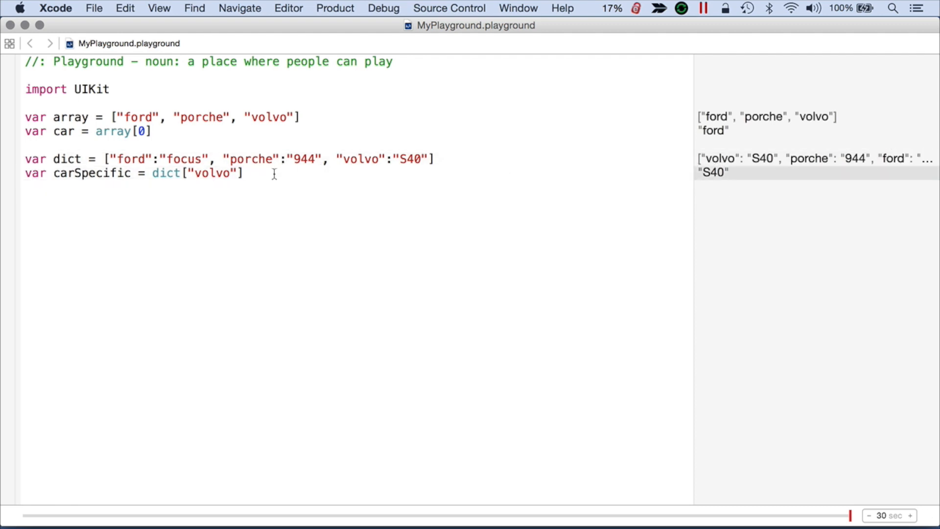
pyautogui.click(243, 173)
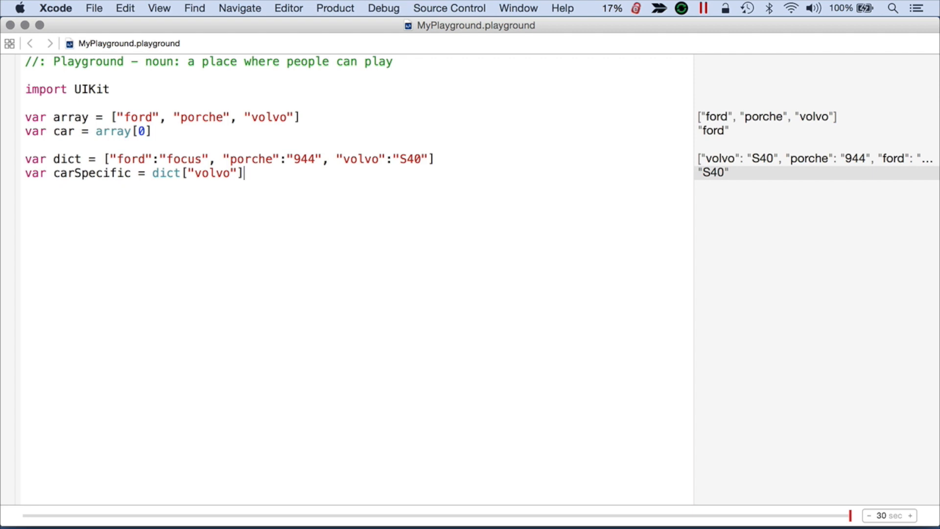
pyautogui.press('Return')
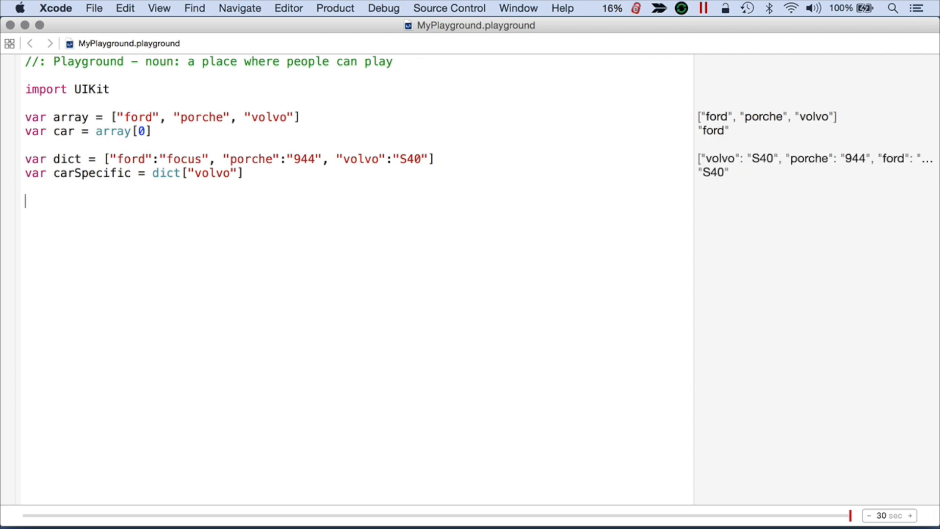
# Step: Set array[0] = "chevy" to replace the first item
pyautogui.write('car')
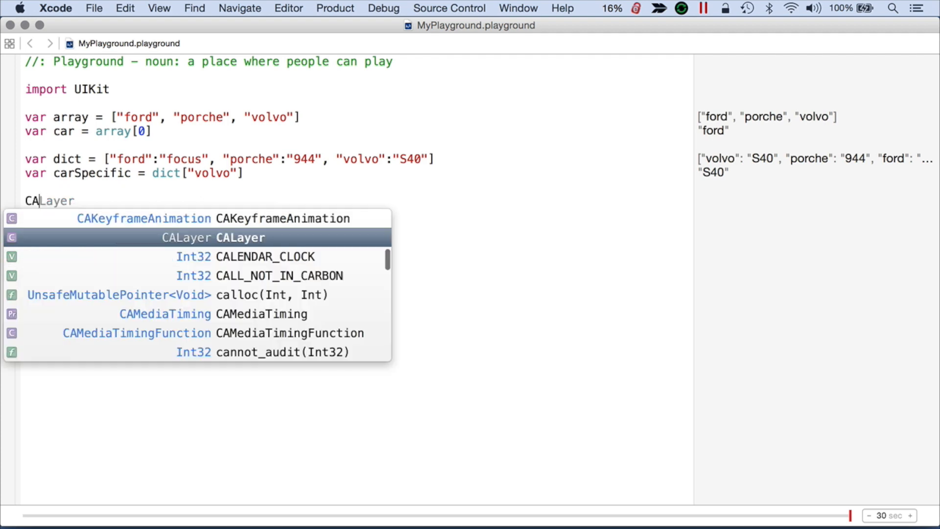
pyautogui.write('array')
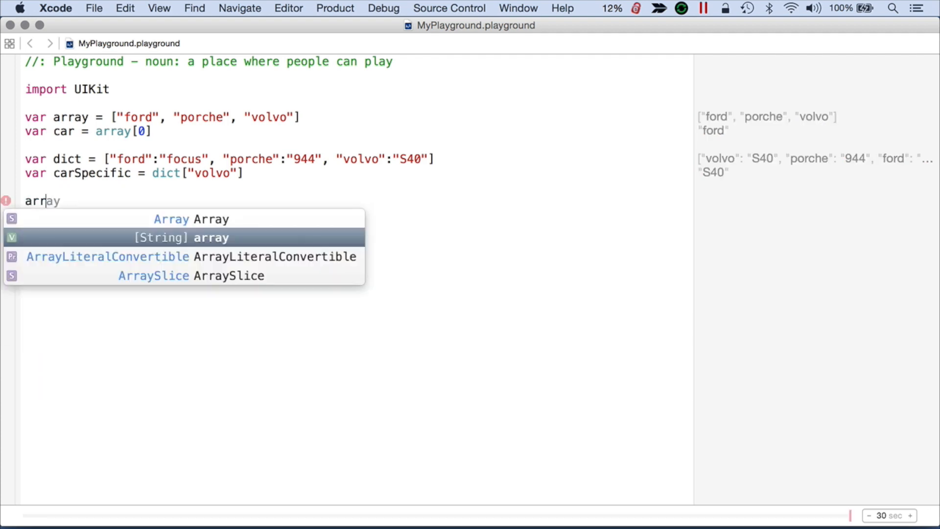
pyautogui.press('Escape')
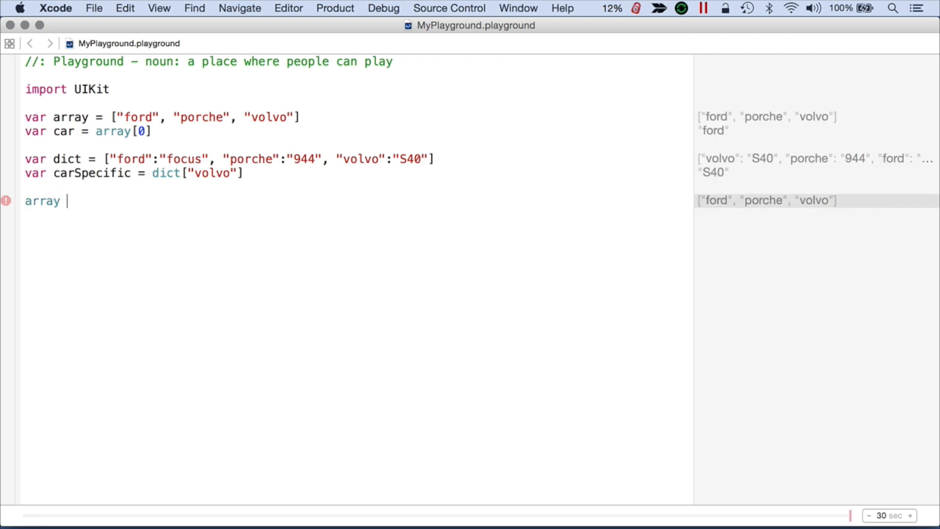
pyautogui.write('[0]')
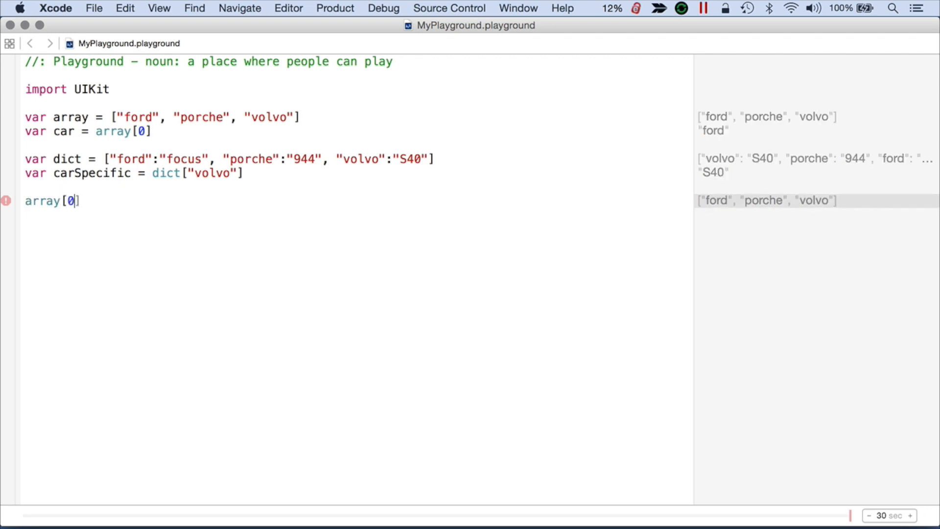
pyautogui.write('= "')
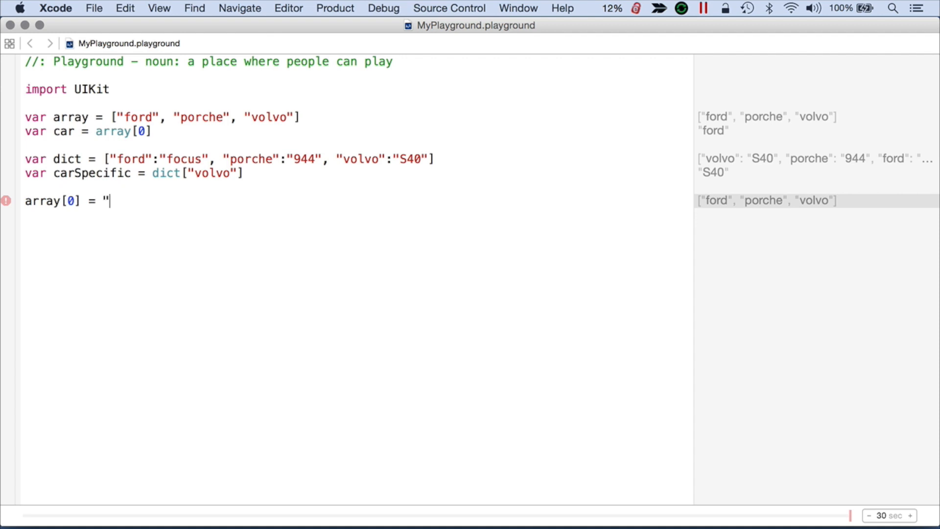
pyautogui.write('chevy')
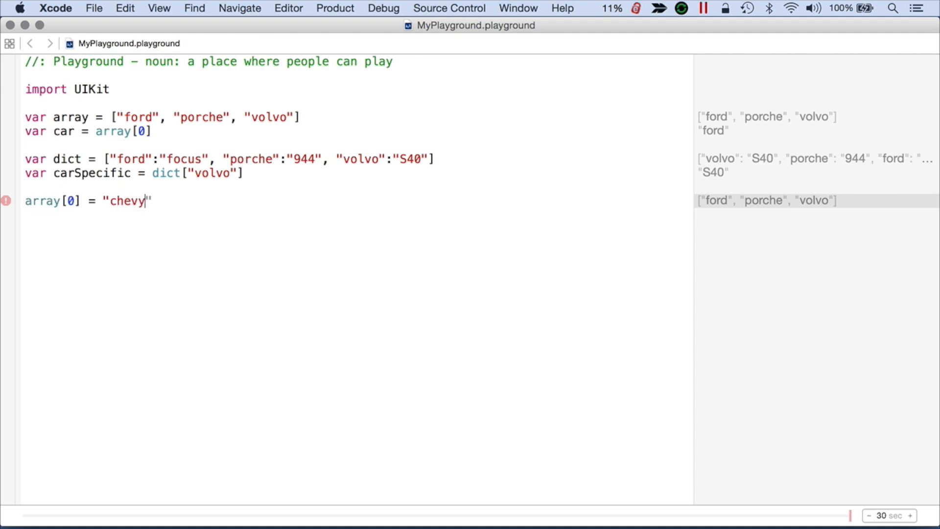
# Step: Add var car2 = array[0], reading back "chevy"
pyautogui.write('var')
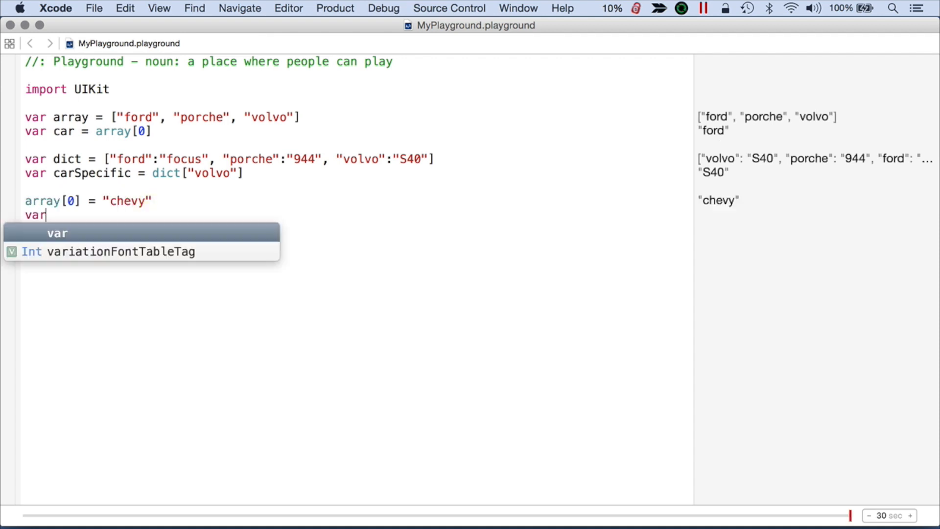
pyautogui.write('car2')
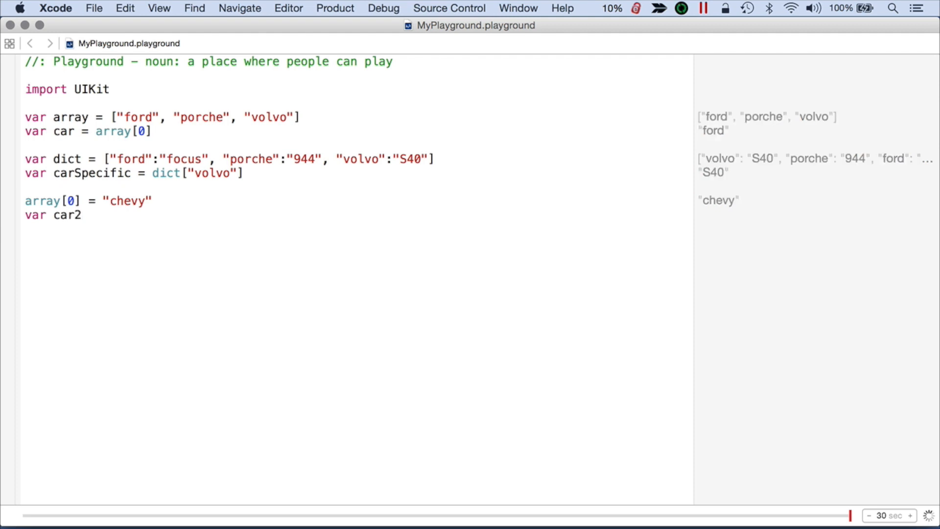
pyautogui.write('= array[0')
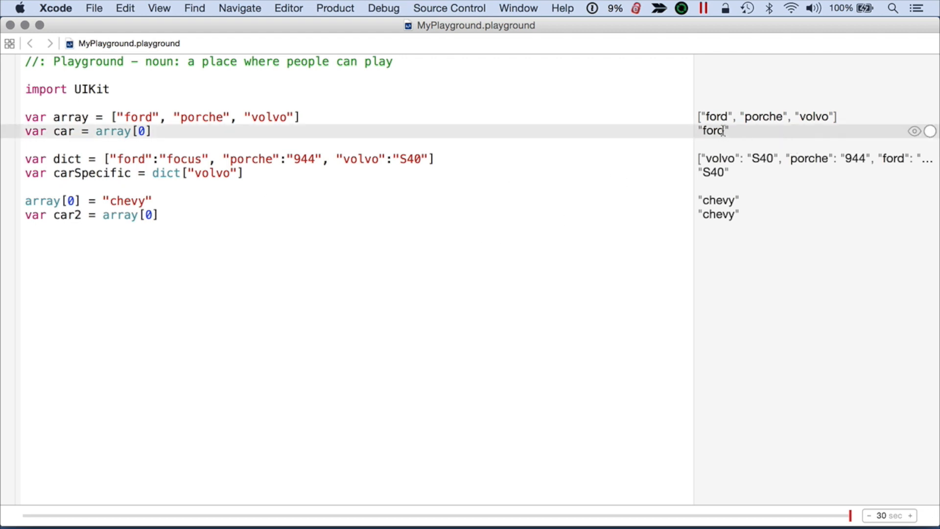
pyautogui.click(162, 215)
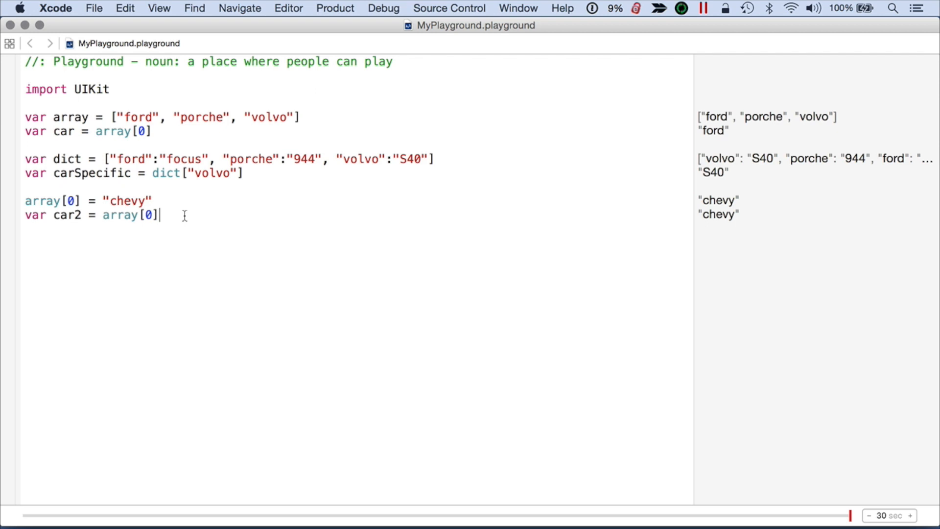
# Step: Append "ford" to the array, then call array.removeAtIndex(3) to remove it again
pyautogui.write('array.append(newElement: T')
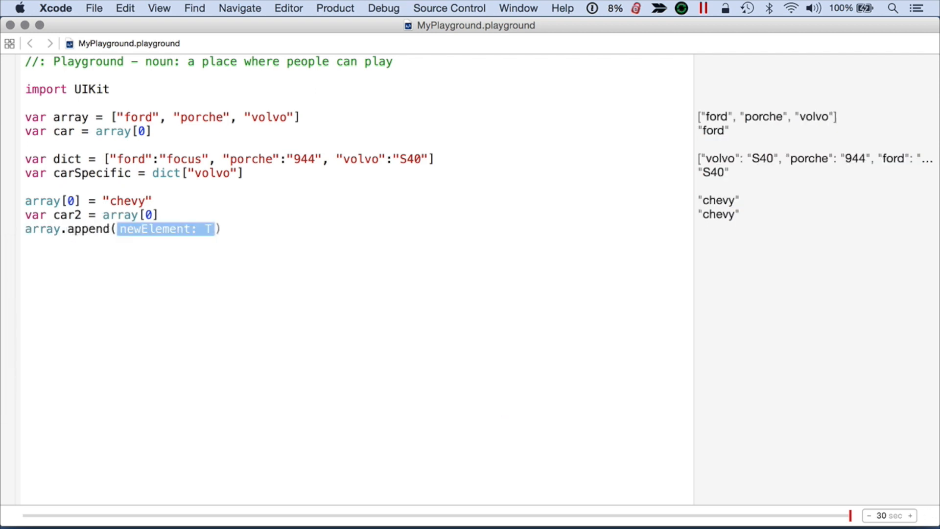
pyautogui.write('"ford"')
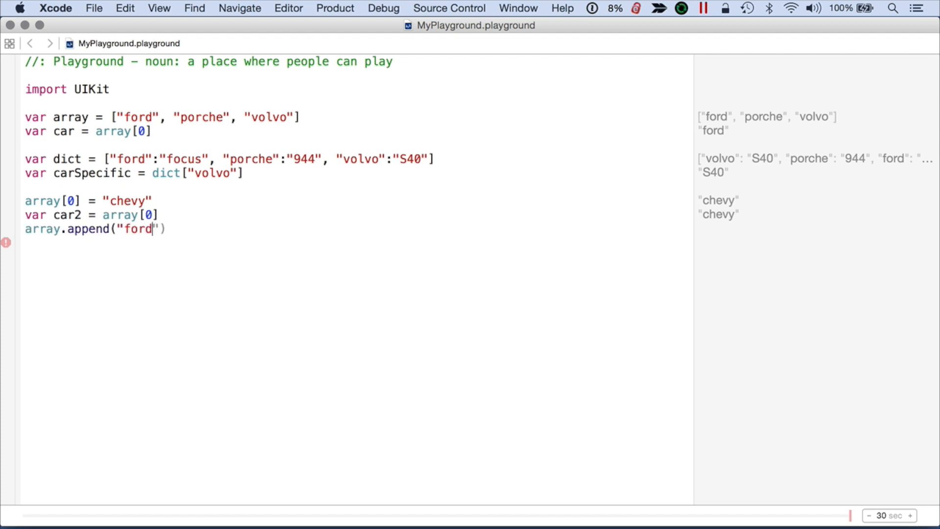
pyautogui.write(')')
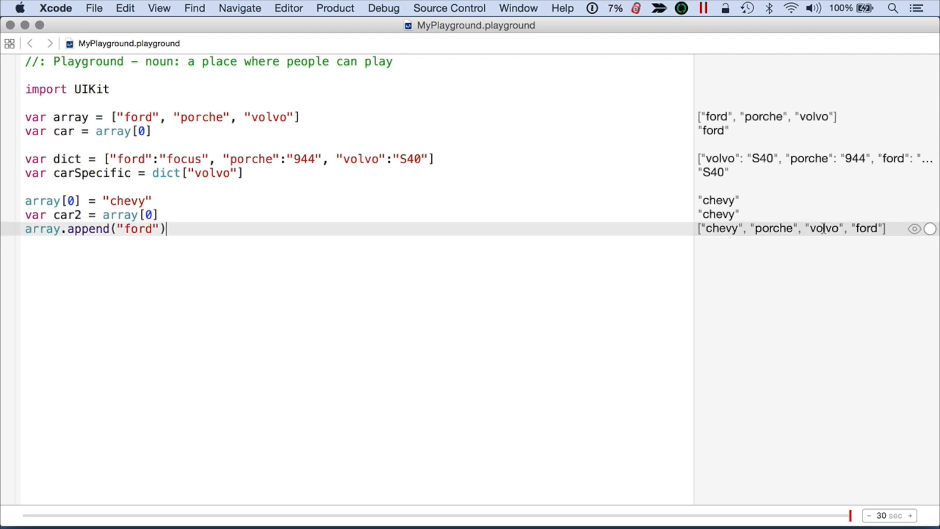
pyautogui.press('return')
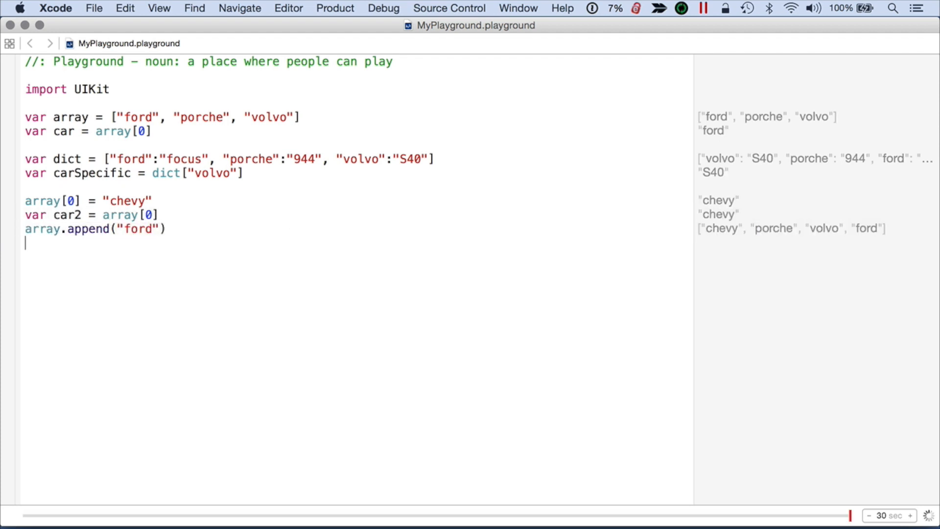
pyautogui.write('array.removeAtIndex(index: Int')
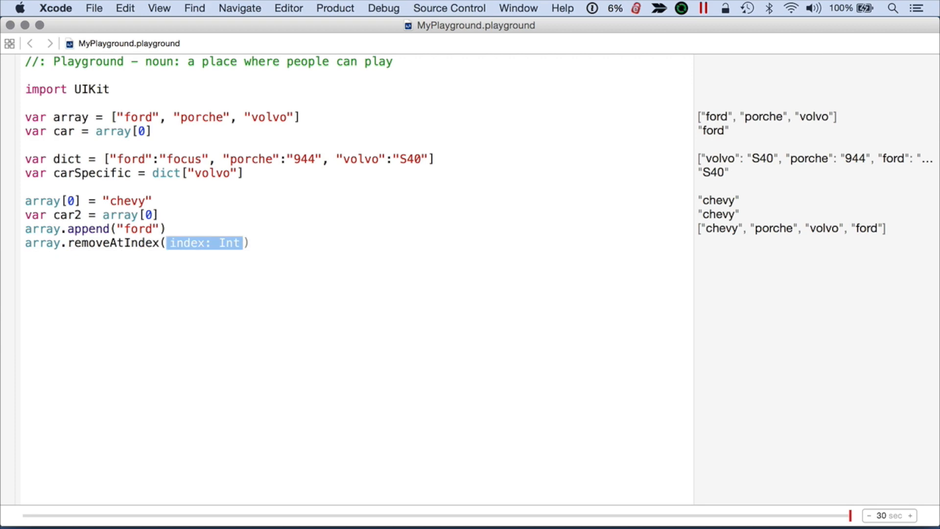
pyautogui.write('3')
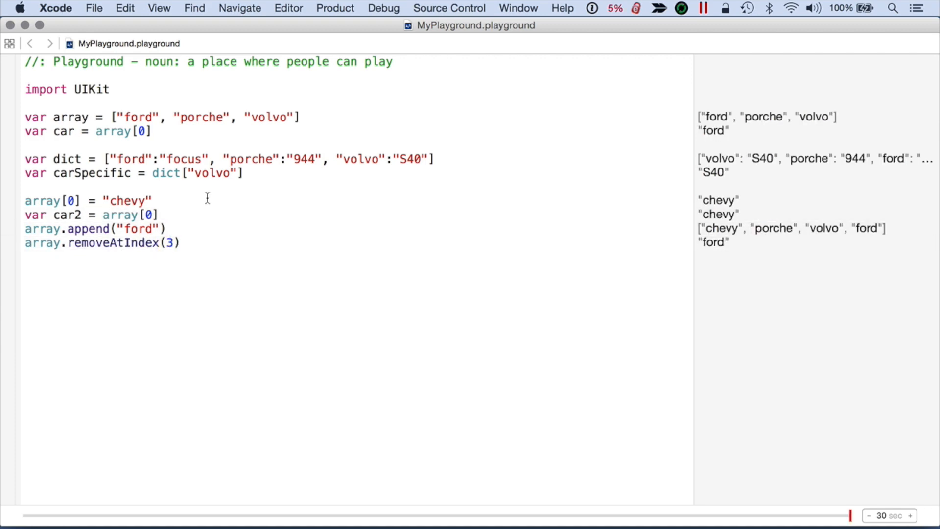
# Step: Add var car3 = array[2] (fixing index 3 to 2) for "volvo", then println(array)
pyautogui.write('var')
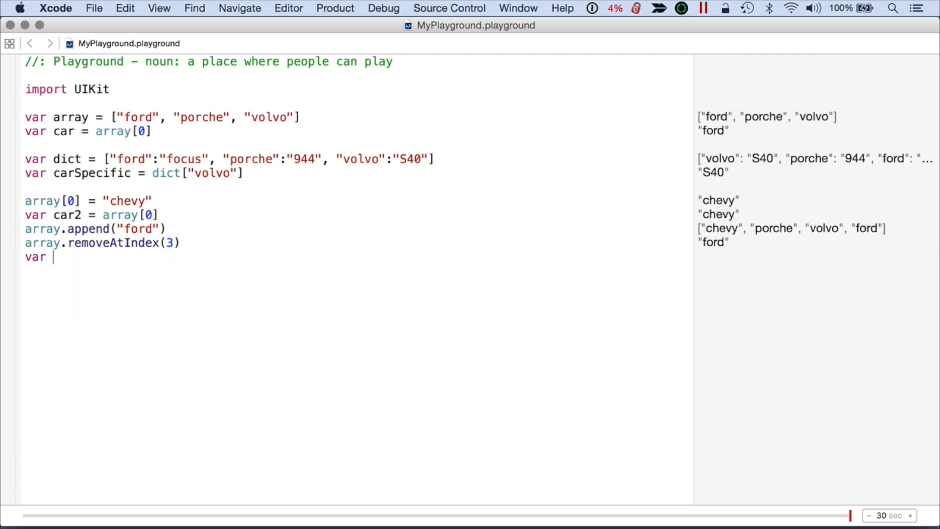
pyautogui.write('car3 = a')
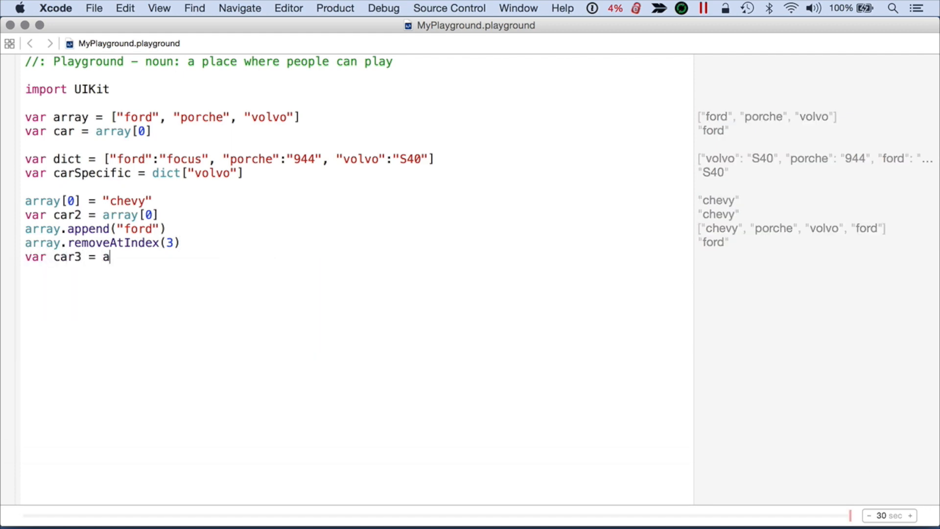
pyautogui.write('rray')
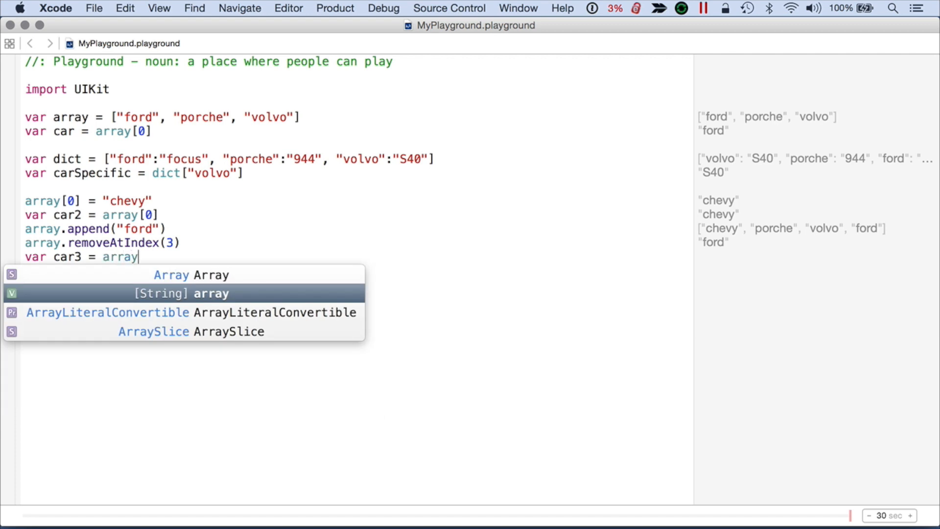
pyautogui.write('[')
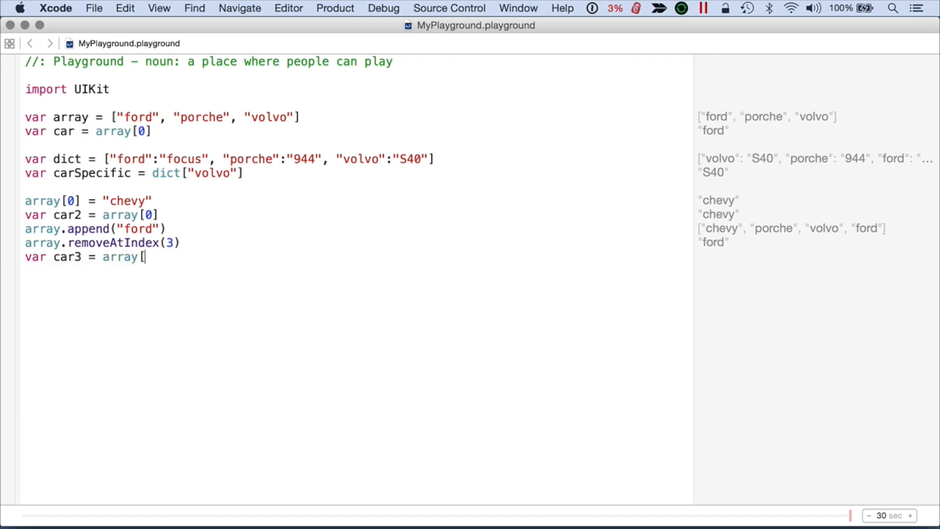
pyautogui.write('3]')
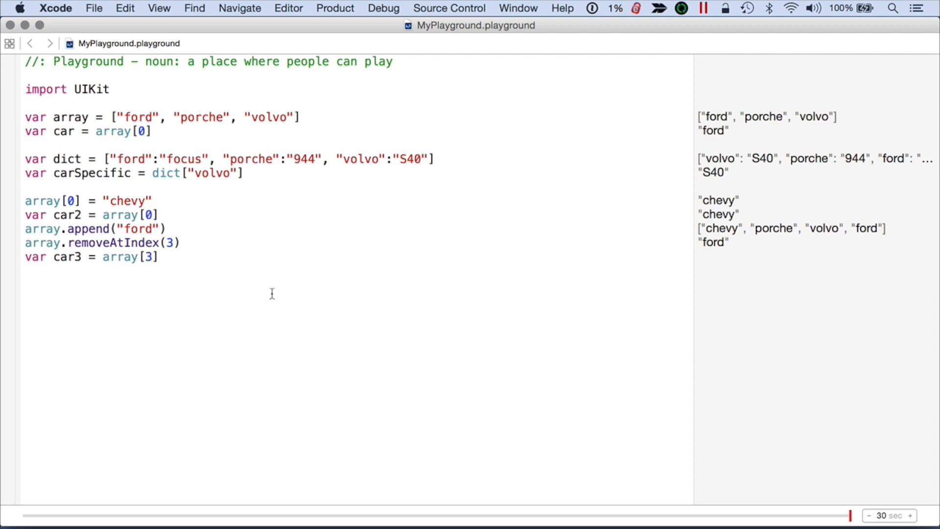
pyautogui.click(161, 257)
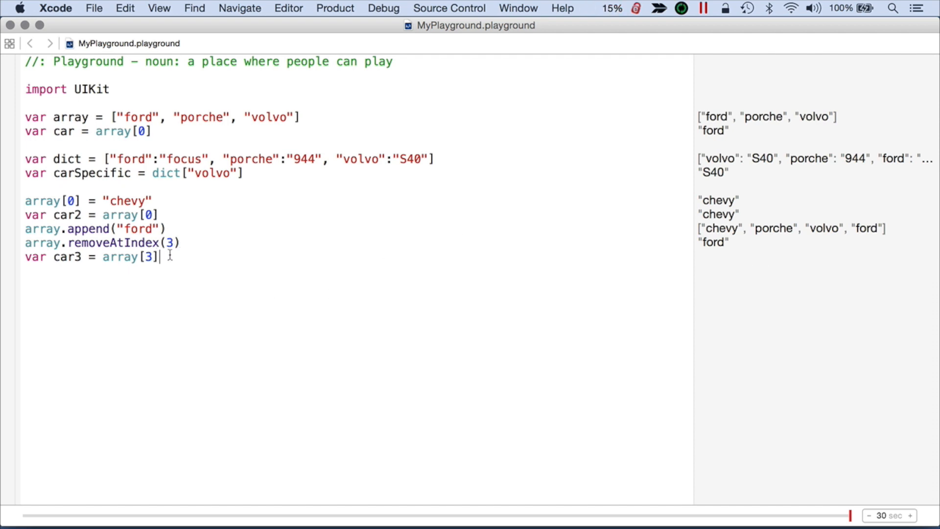
pyautogui.write('2')
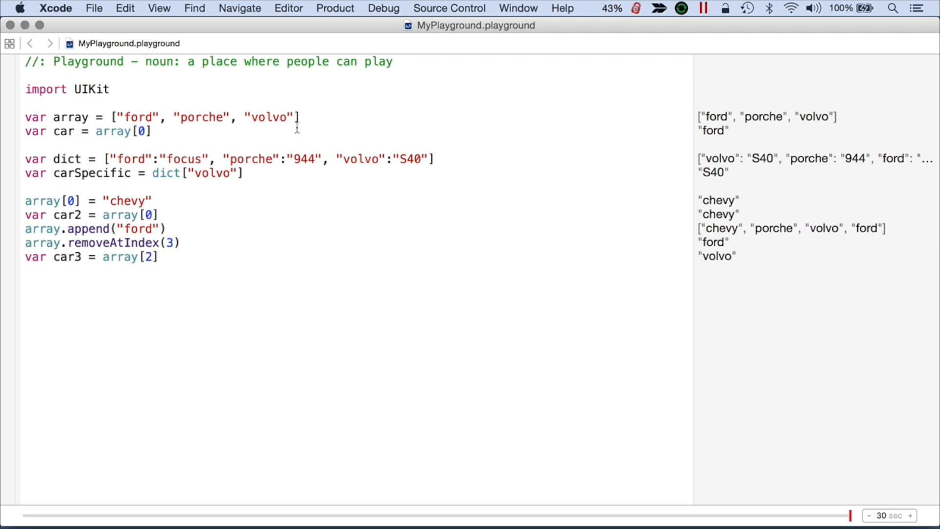
pyautogui.moveTo(201, 259)
pyautogui.write('println(')
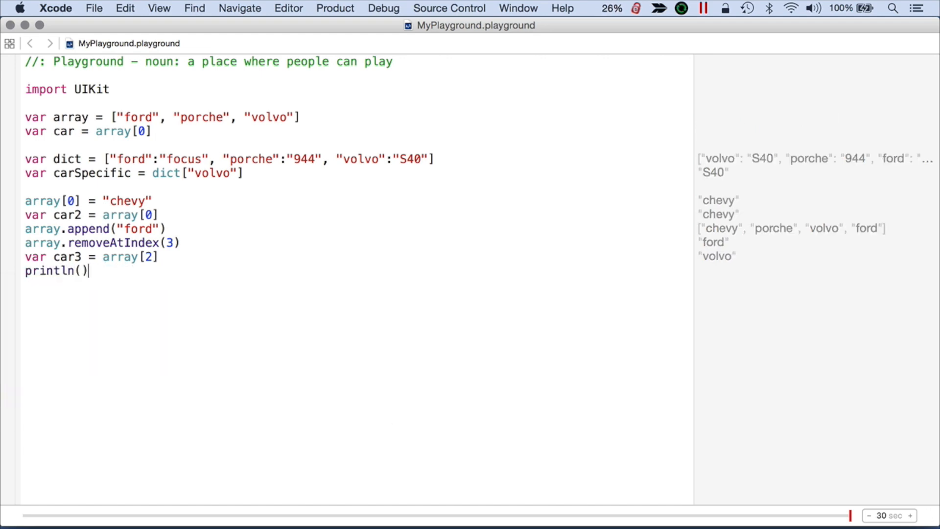
pyautogui.write('array')
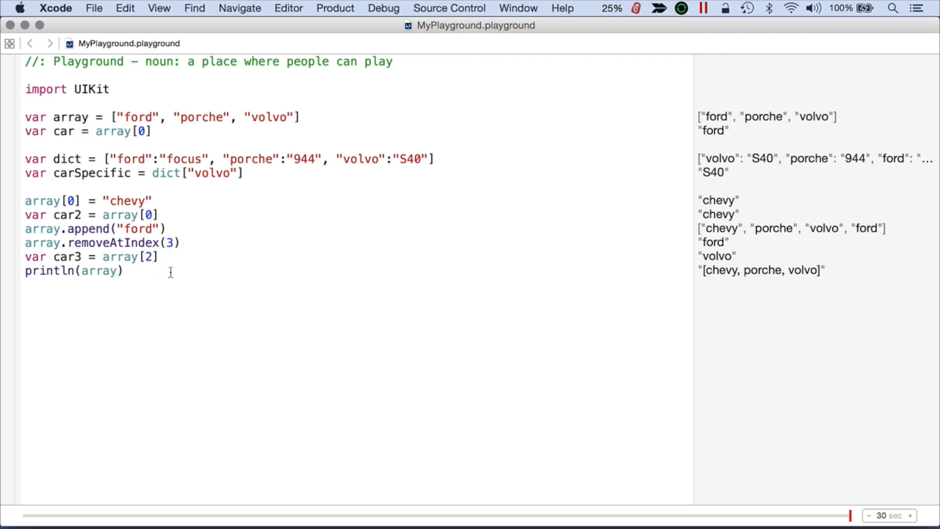
# Step: Set dict["ford"] = "F150", println(dict), and highlight the original focus value
pyautogui.write('dict')
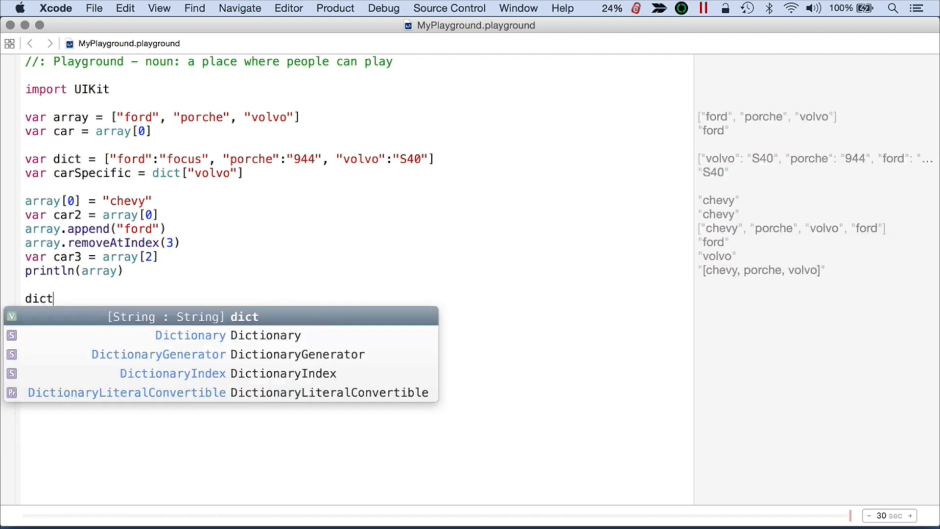
pyautogui.write('.')
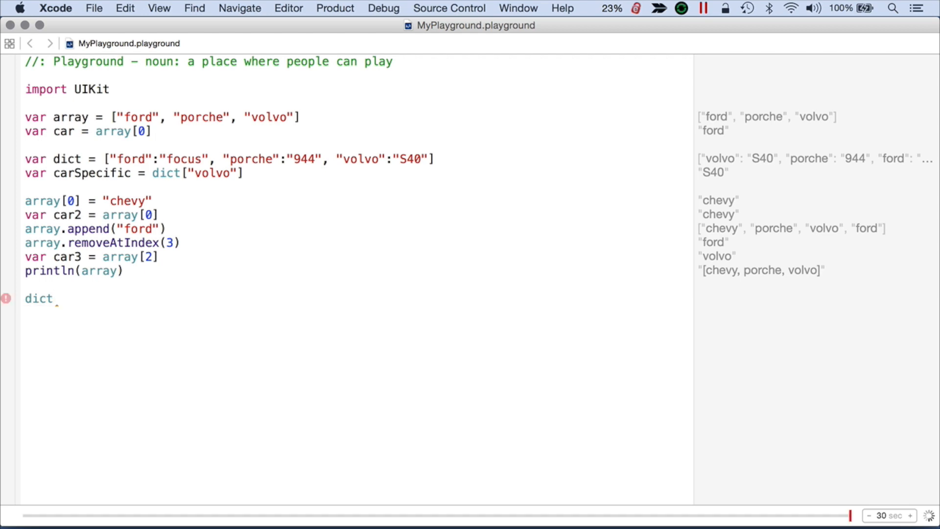
pyautogui.write('["ford"] = "')
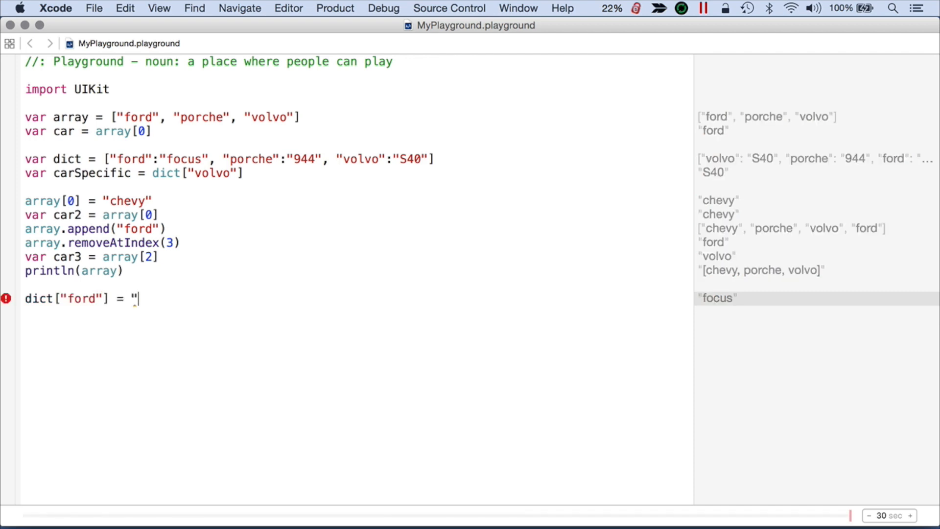
pyautogui.write('F"')
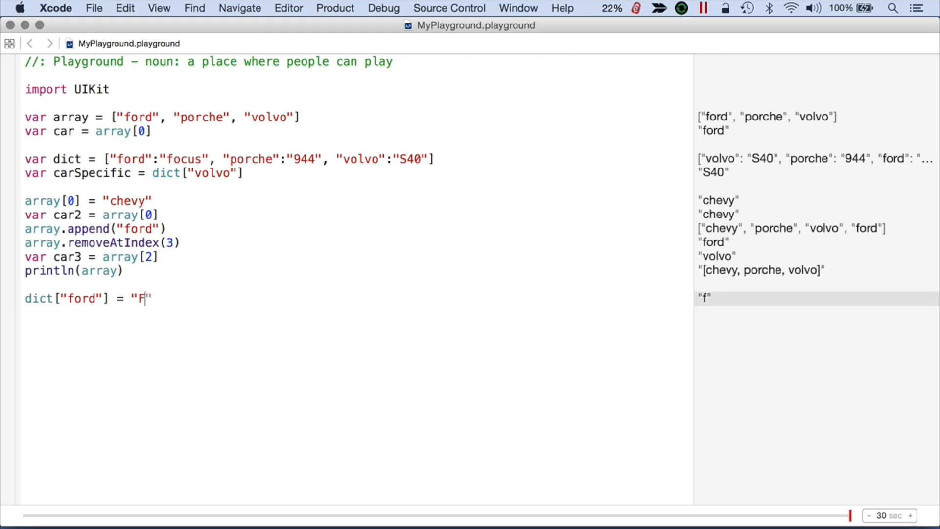
pyautogui.write('150')
pyautogui.click(356, 312)
pyautogui.write('println(')
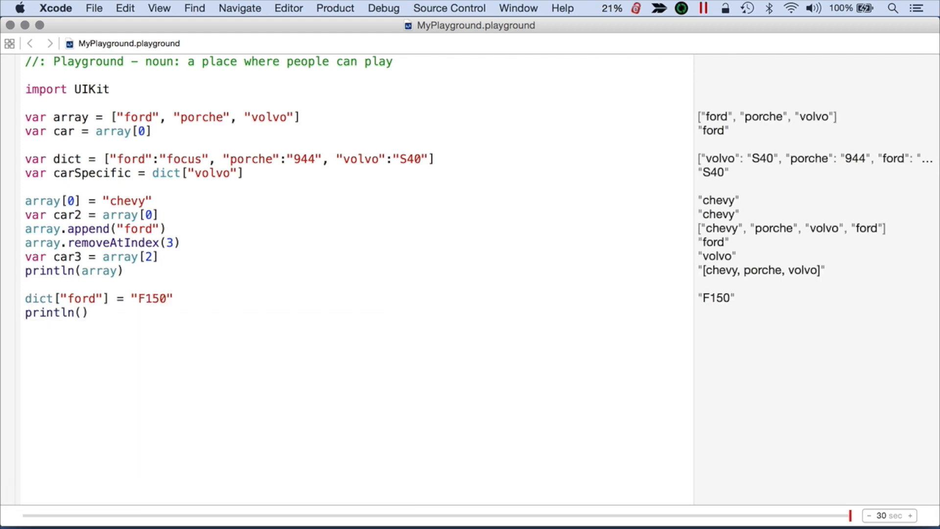
pyautogui.write('doct')
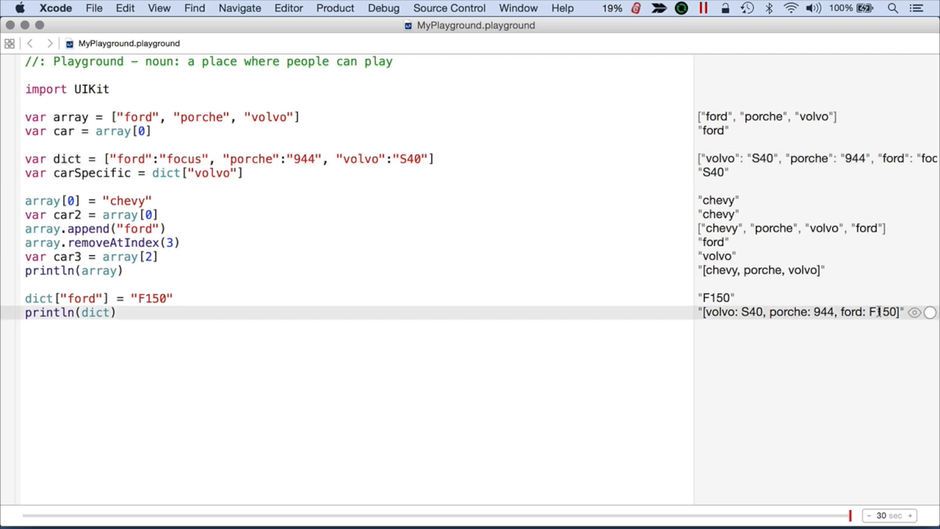
pyautogui.doubleClick(185, 159)
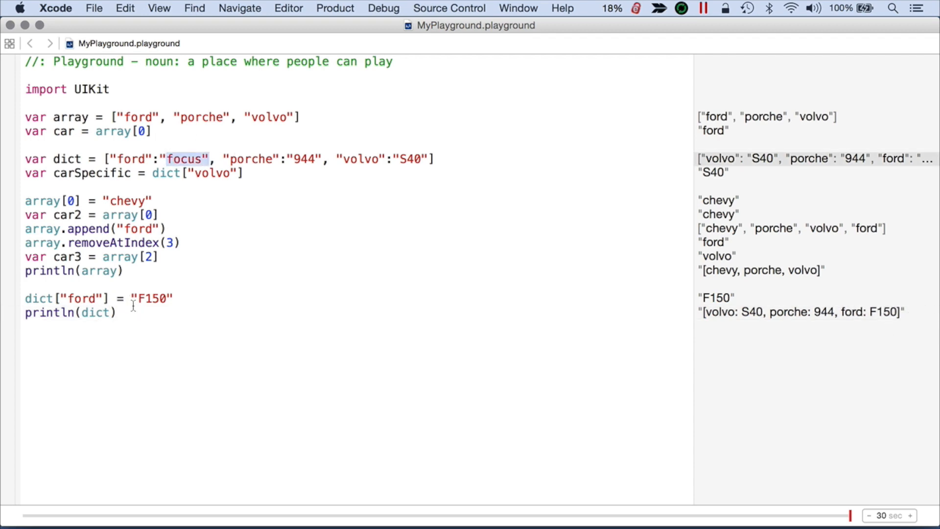
# Step: Set dict["Toyota"] = "Camry" and println(dict) to show the new entry
pyautogui.write('dict["Toyot')
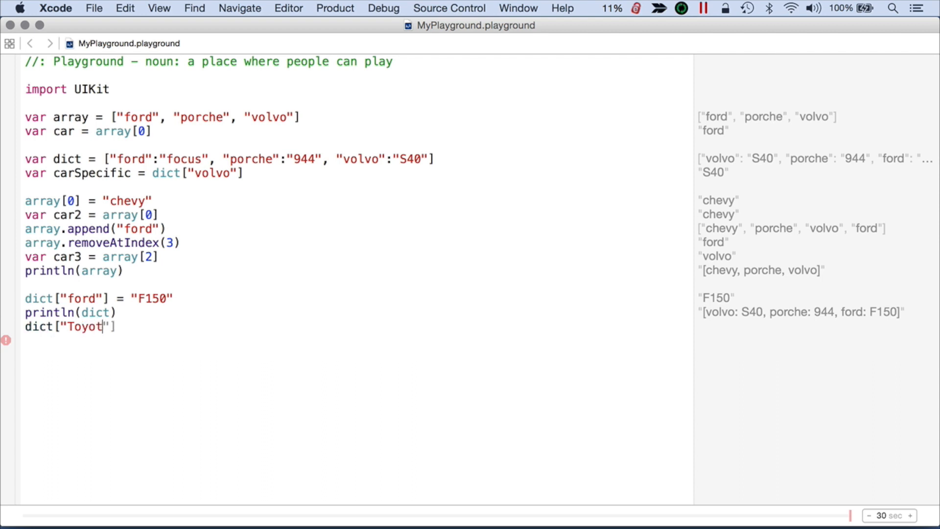
pyautogui.write('a"]')
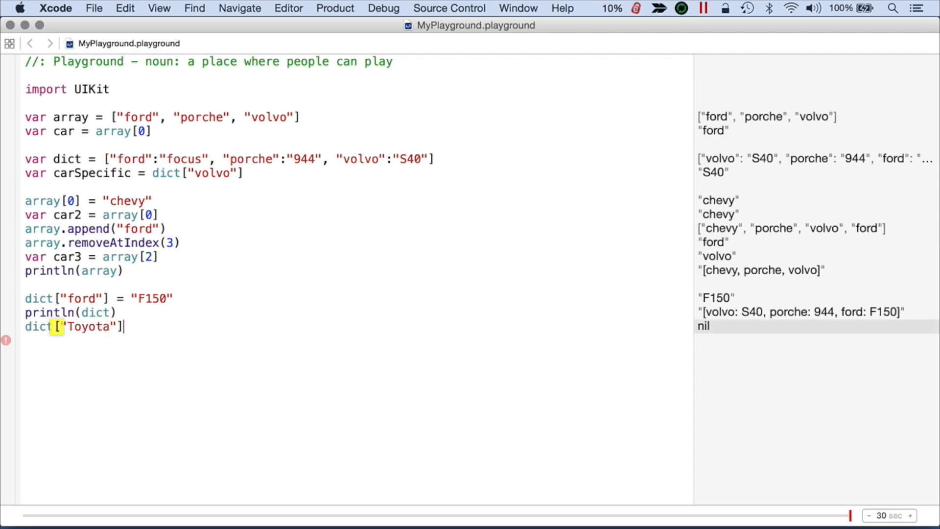
pyautogui.write('= "Cam')
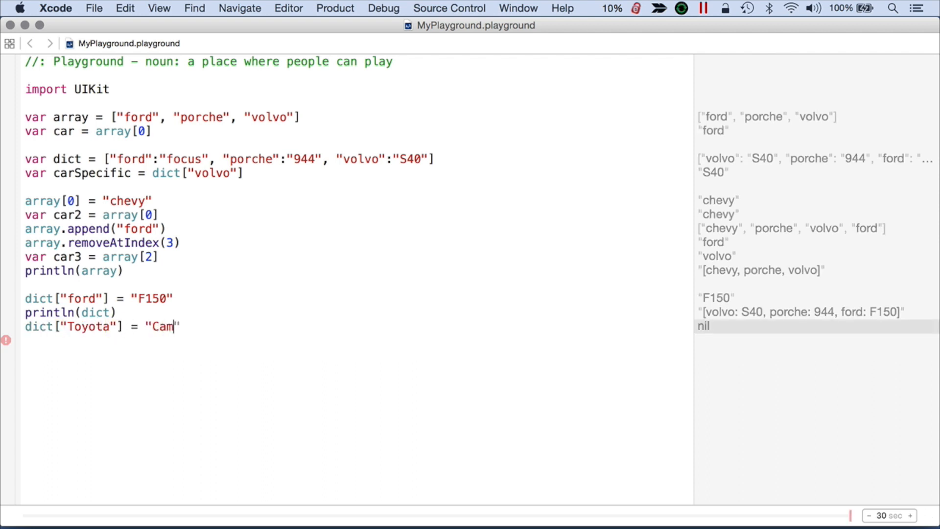
pyautogui.write('ry')
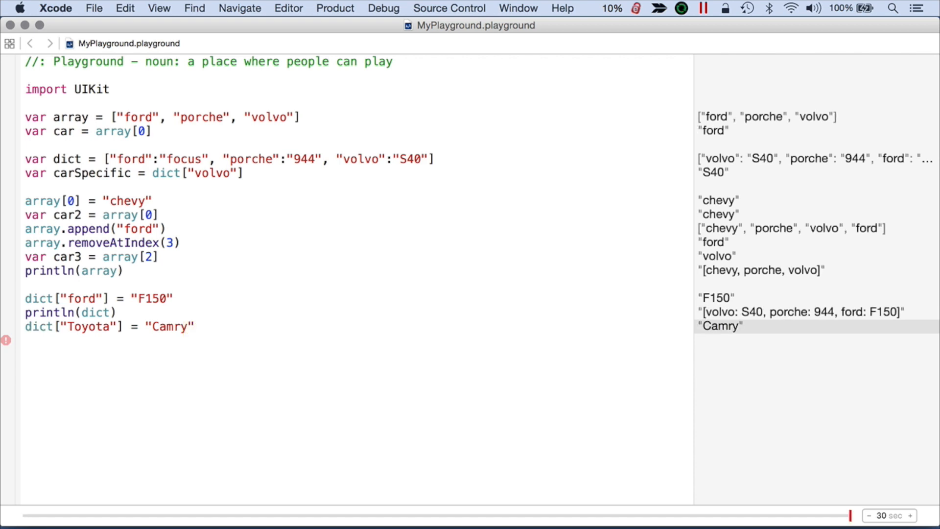
pyautogui.write('println()')
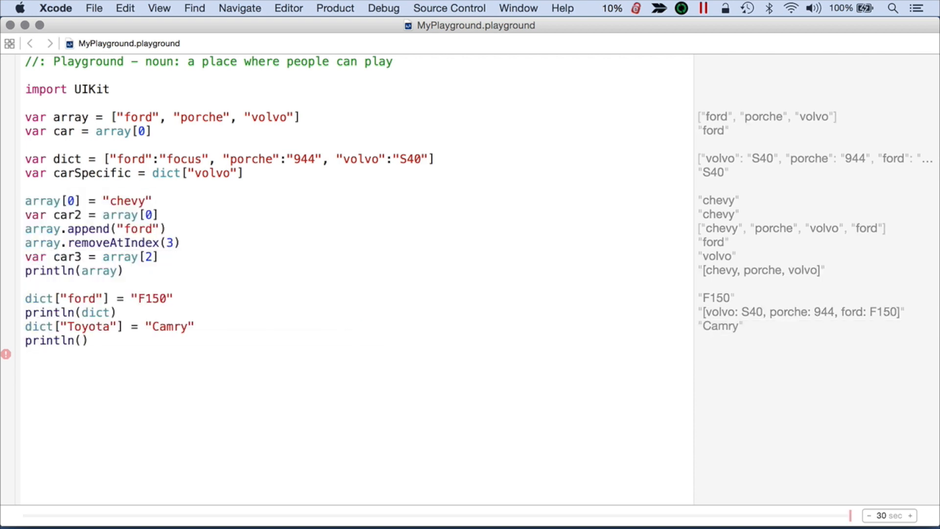
pyautogui.write('dict')
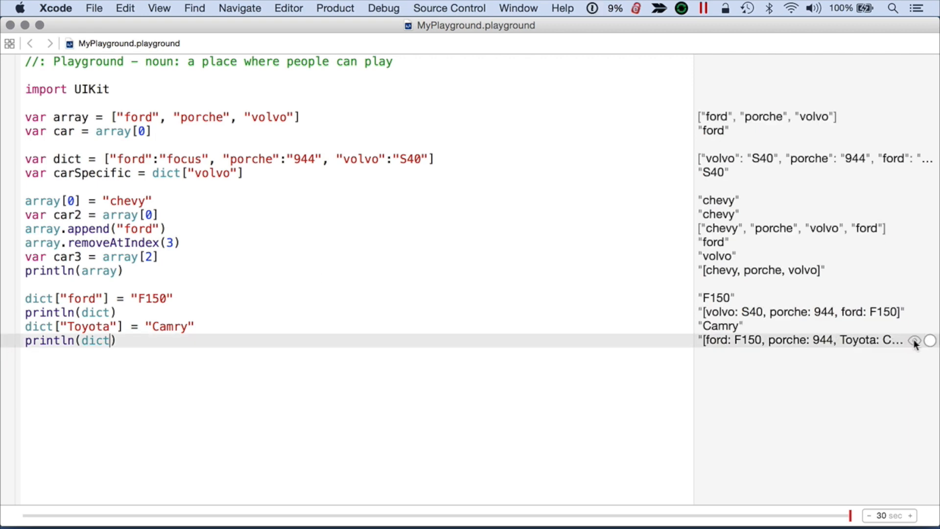
pyautogui.click(914, 340)
pyautogui.write('var')
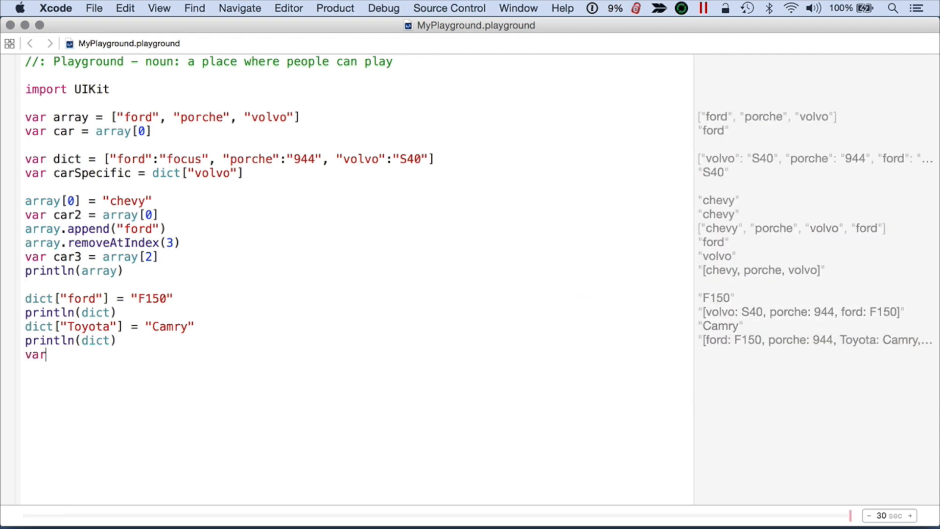
# Step: Add var car4 = dict["Toyota"], reading back "Camry"
pyautogui.write('car')
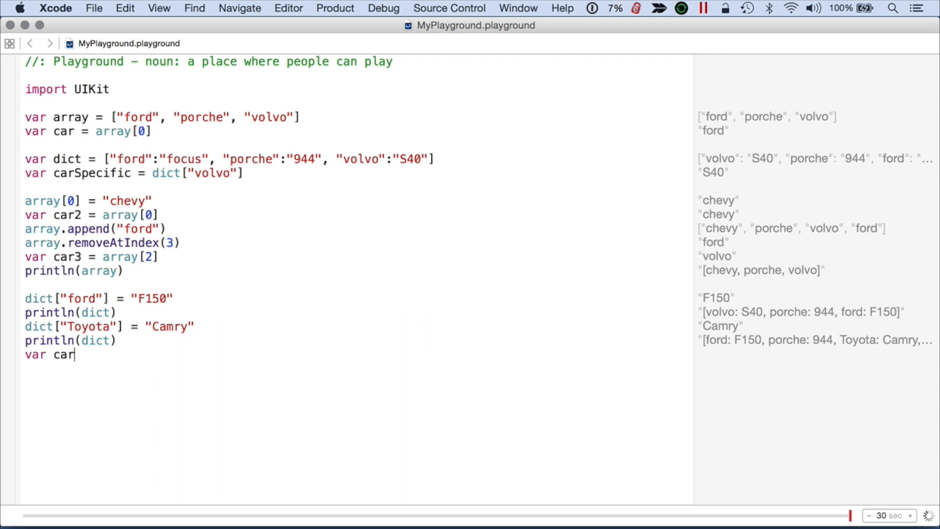
pyautogui.write('4 = dict["Toyota')
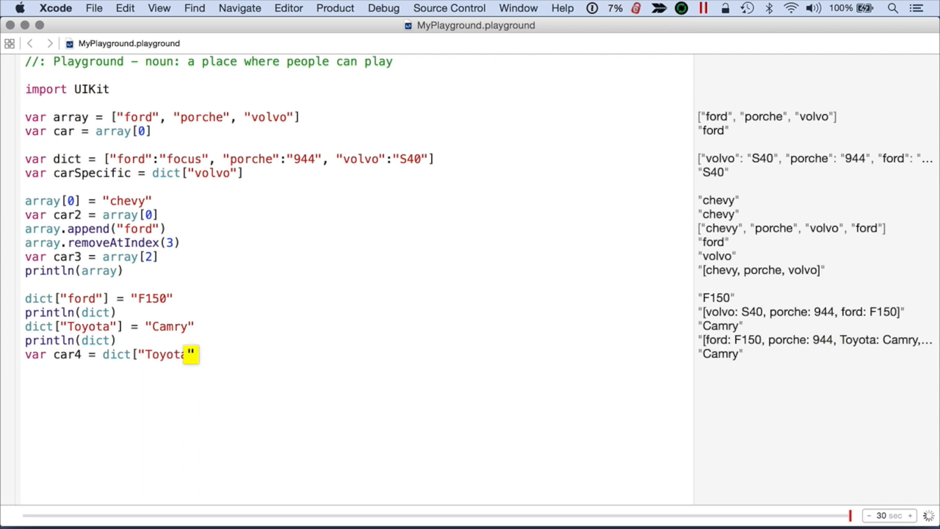
pyautogui.write(']')
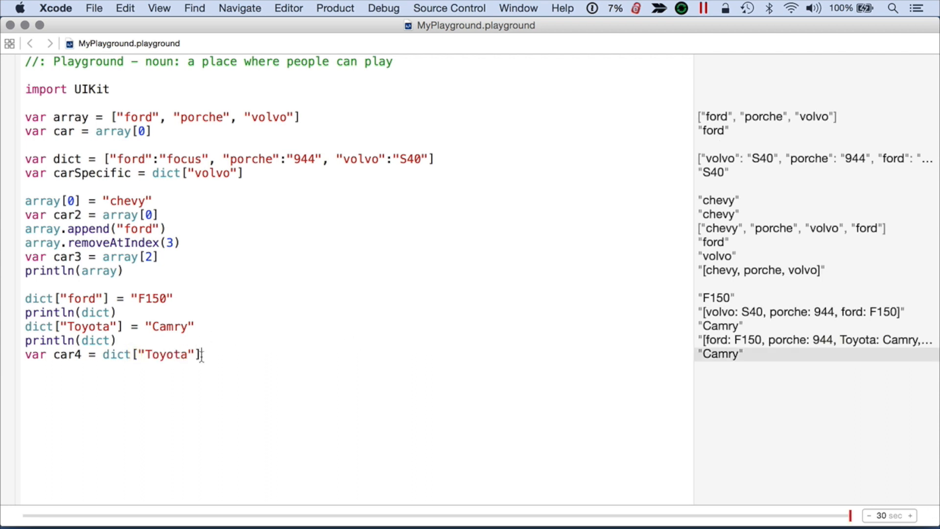